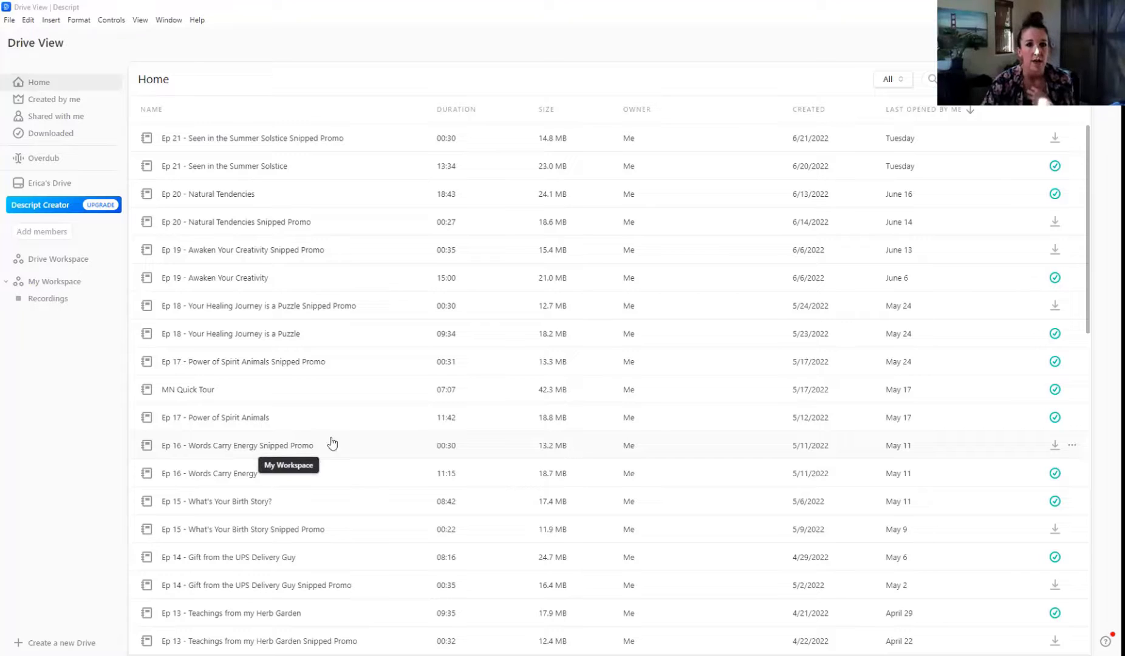
mouse_move(478, 360)
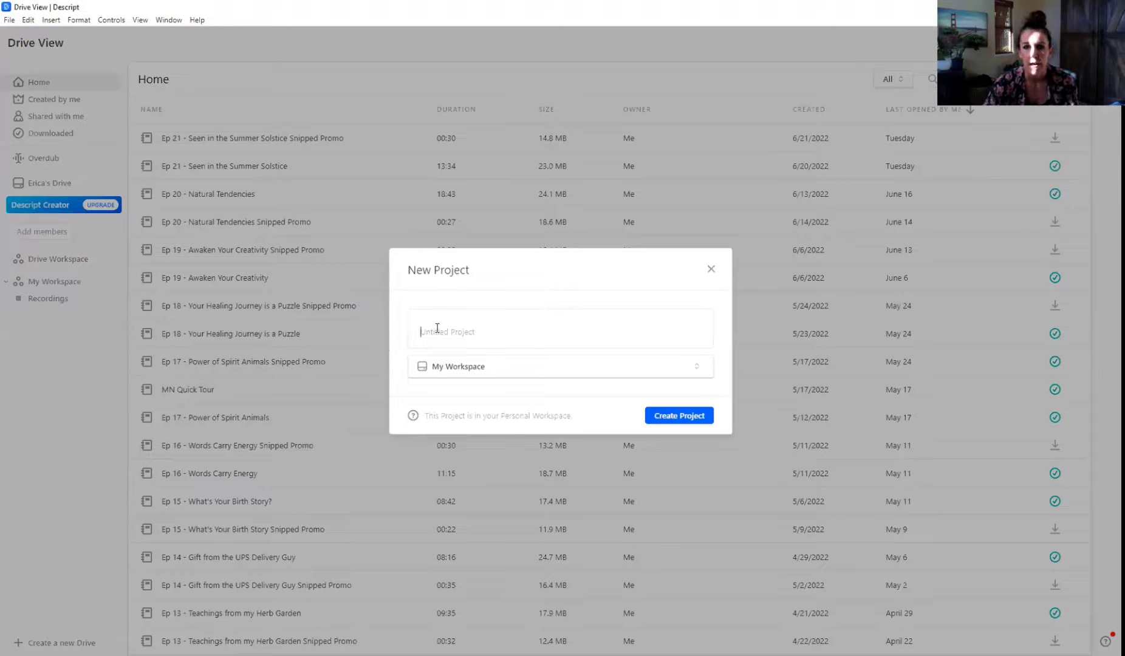
- Name the new project 'BACN Life Hack - Audio Clip' and create it
type("BACK")
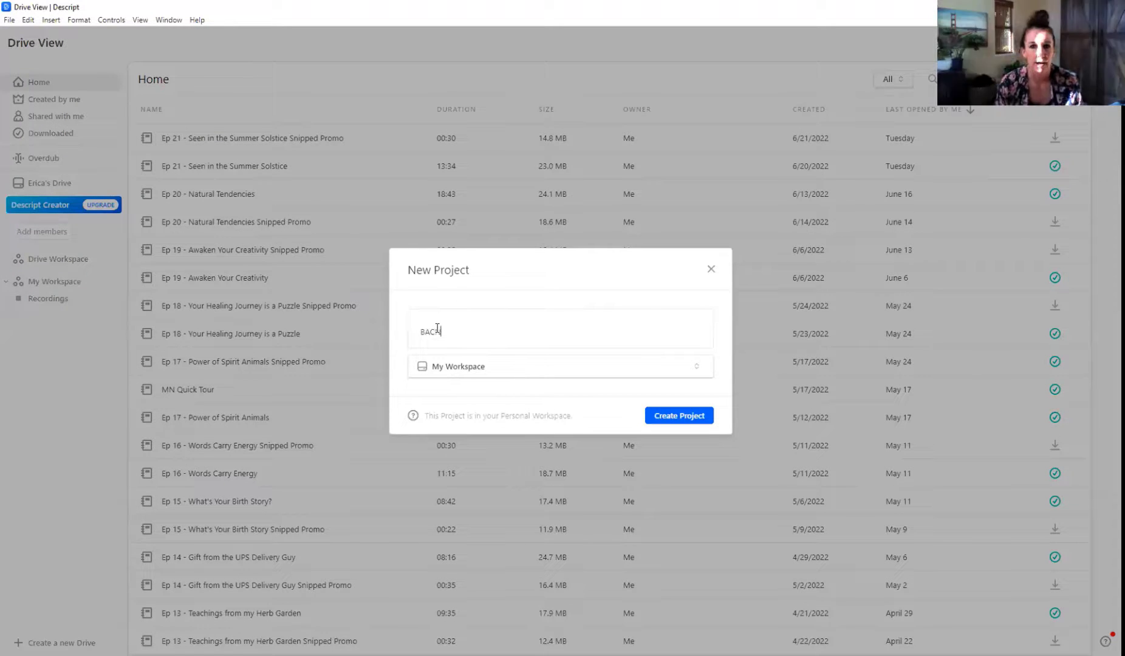
type("L")
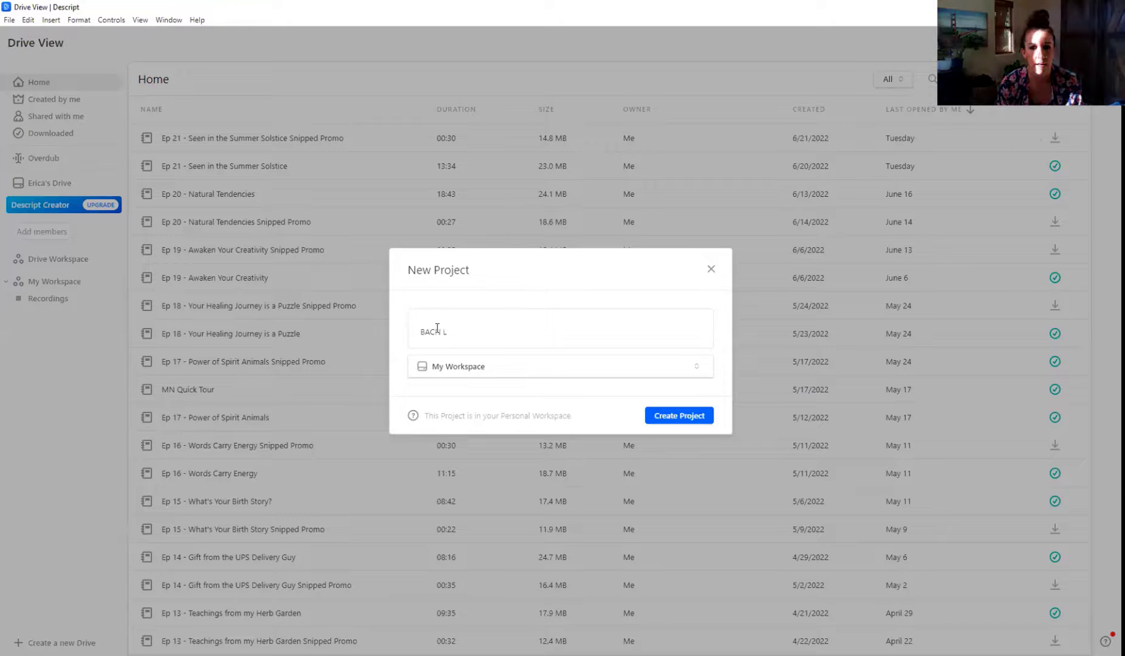
type("Life Hack")
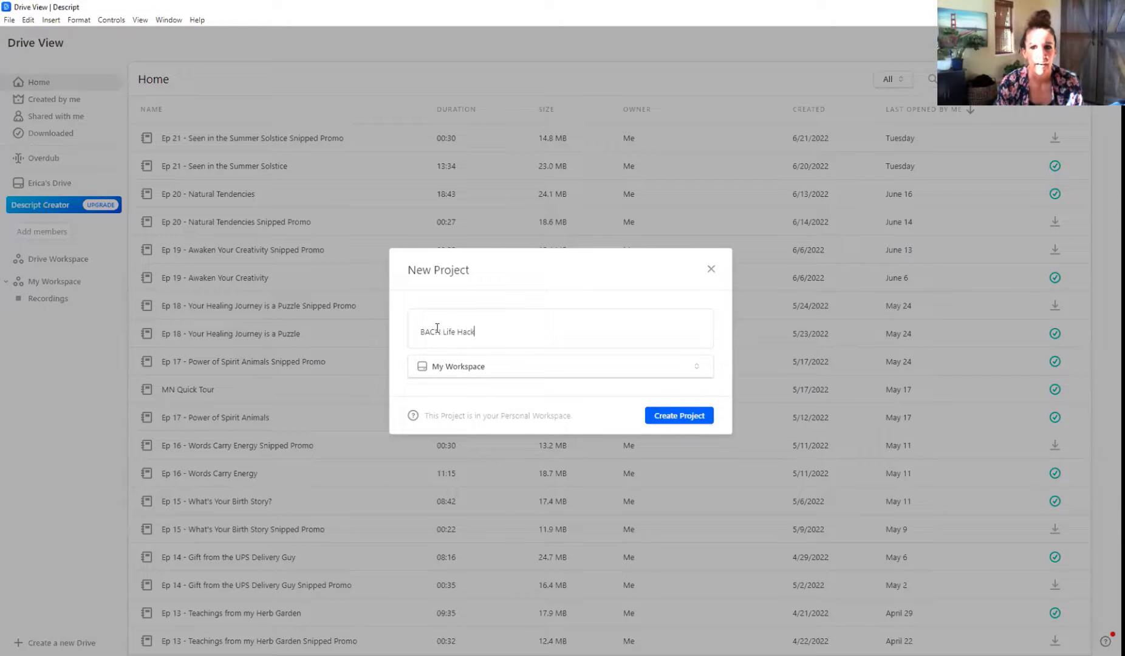
type("-")
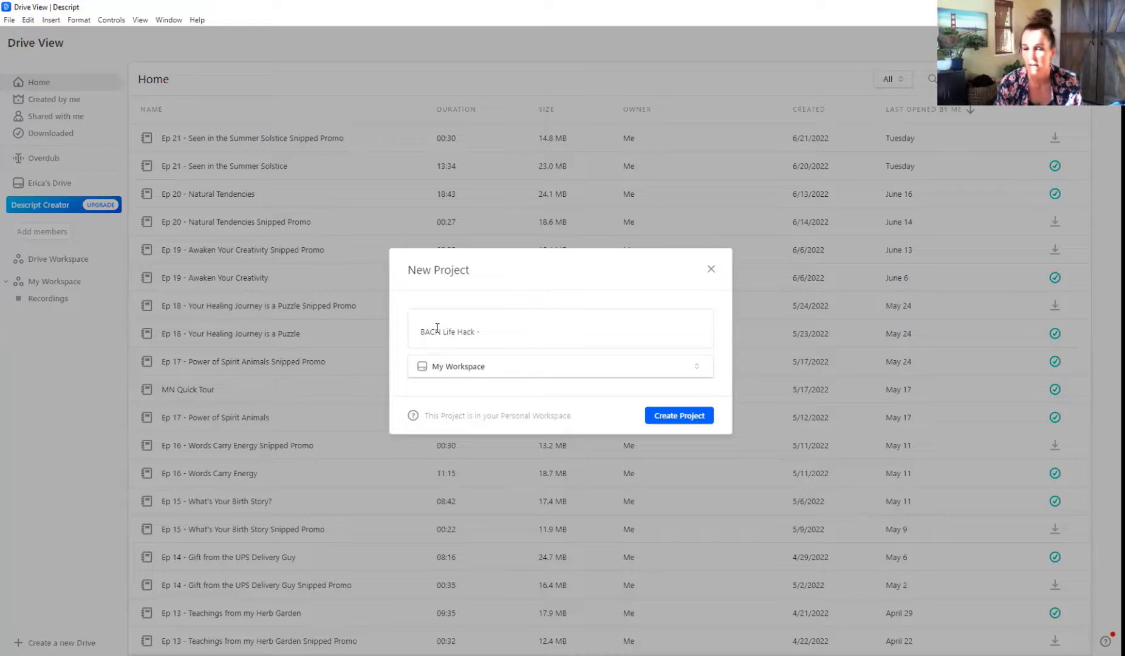
type("Audio Clip")
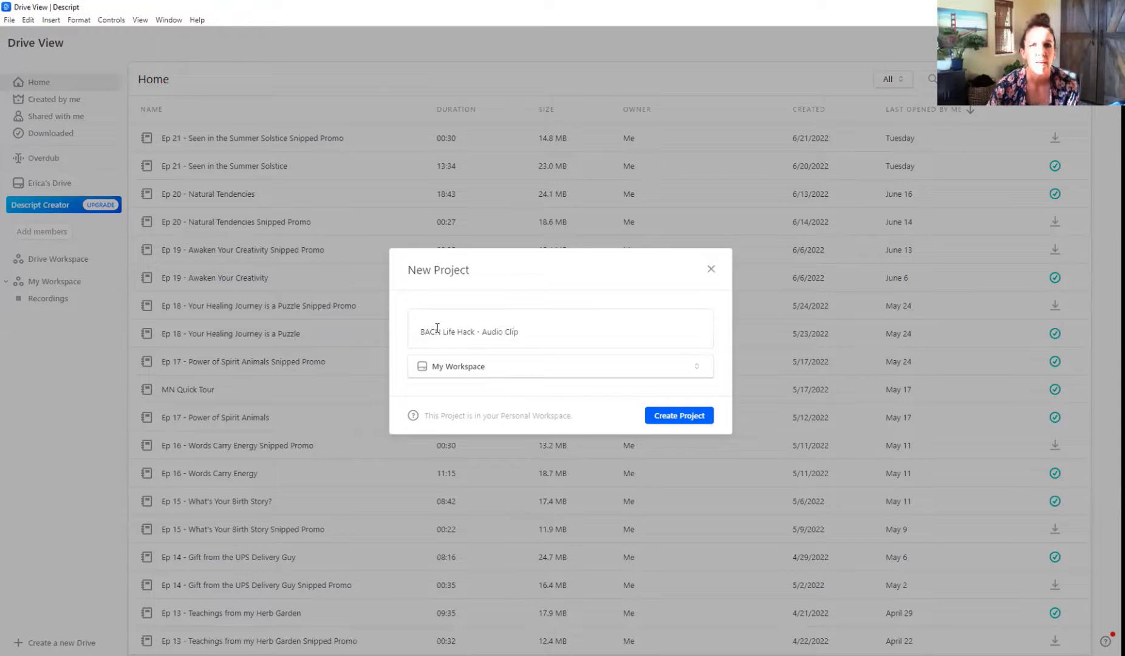
left_click(678, 414)
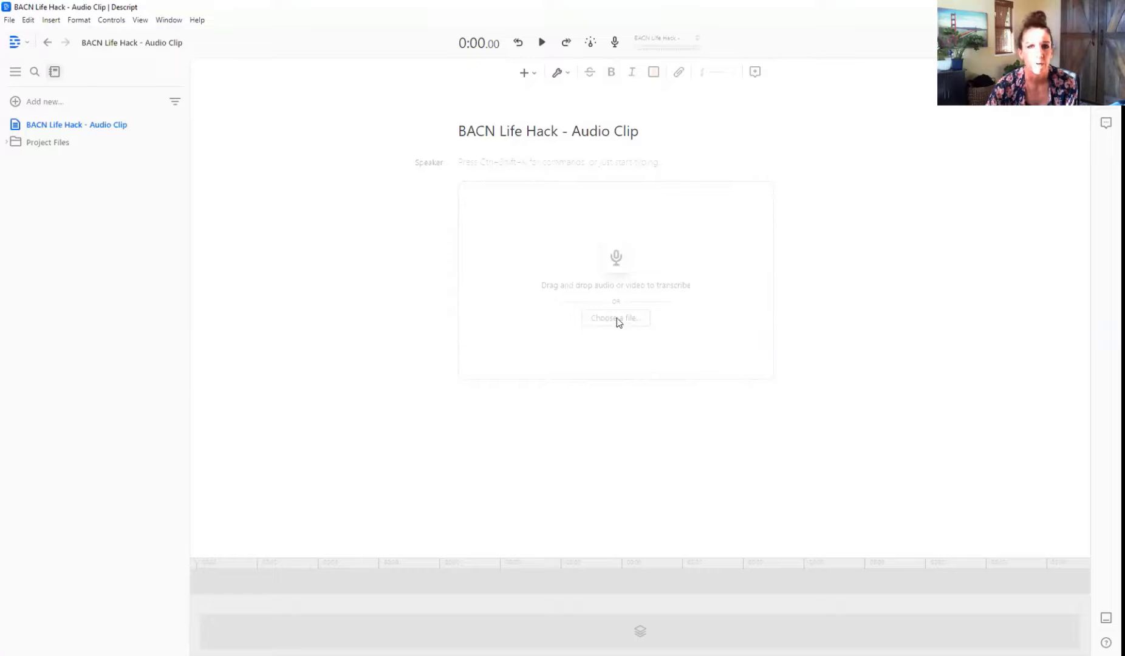
- Import BACN Playground.m4a from the BACN folder into the project
left_click(615, 318)
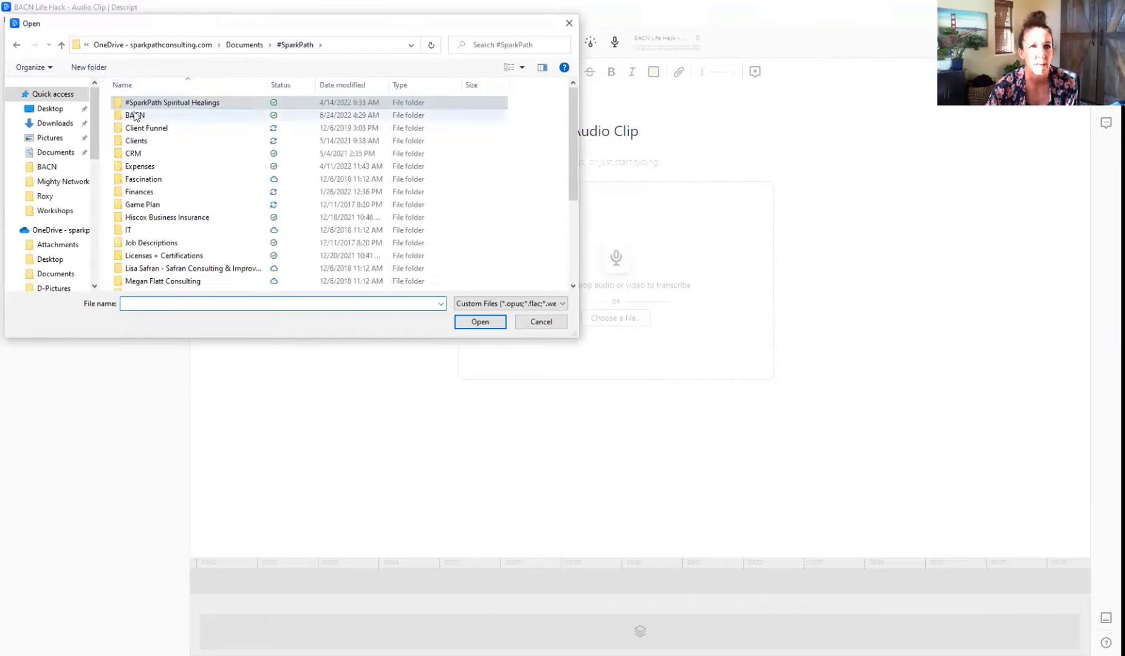
double_click(135, 114)
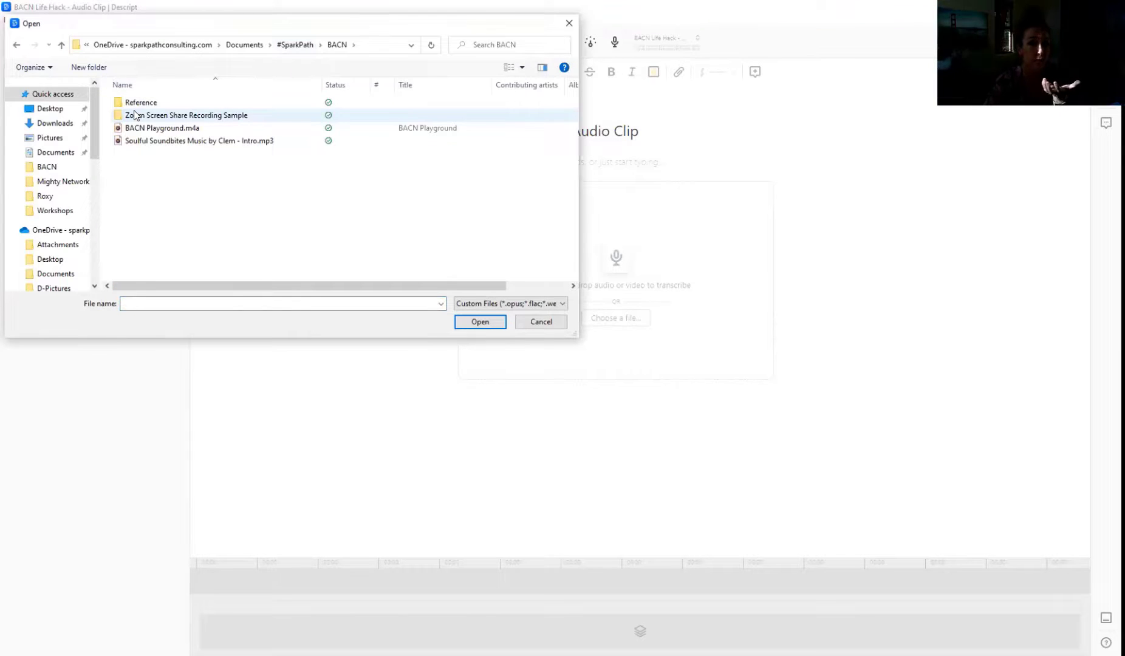
left_click(162, 127)
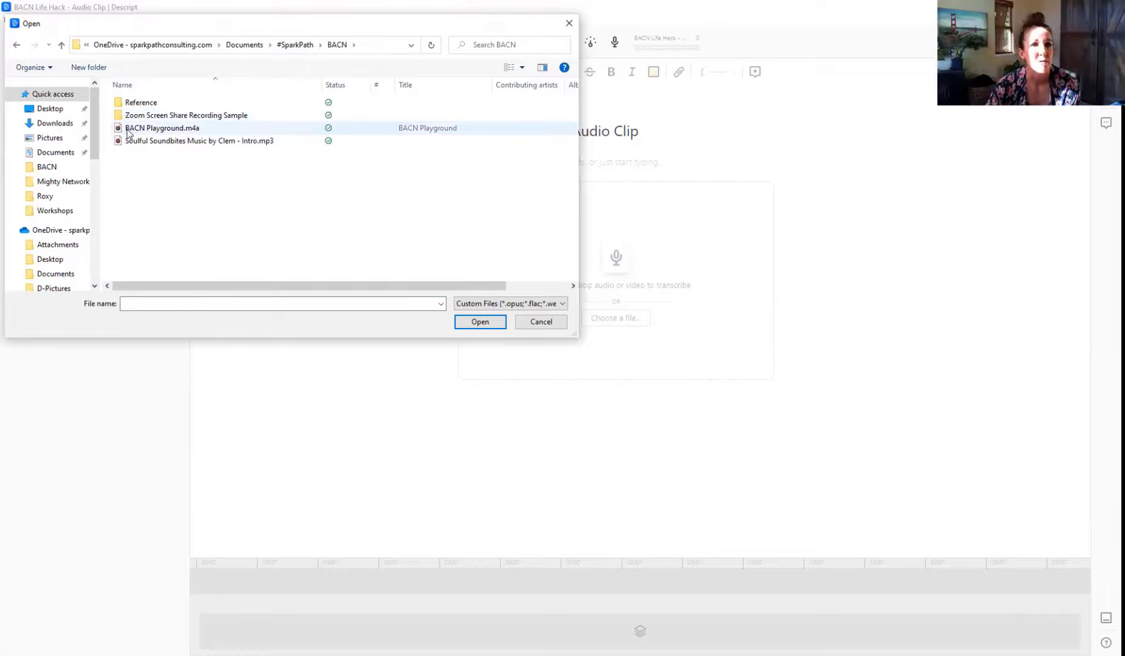
mouse_move(163, 128)
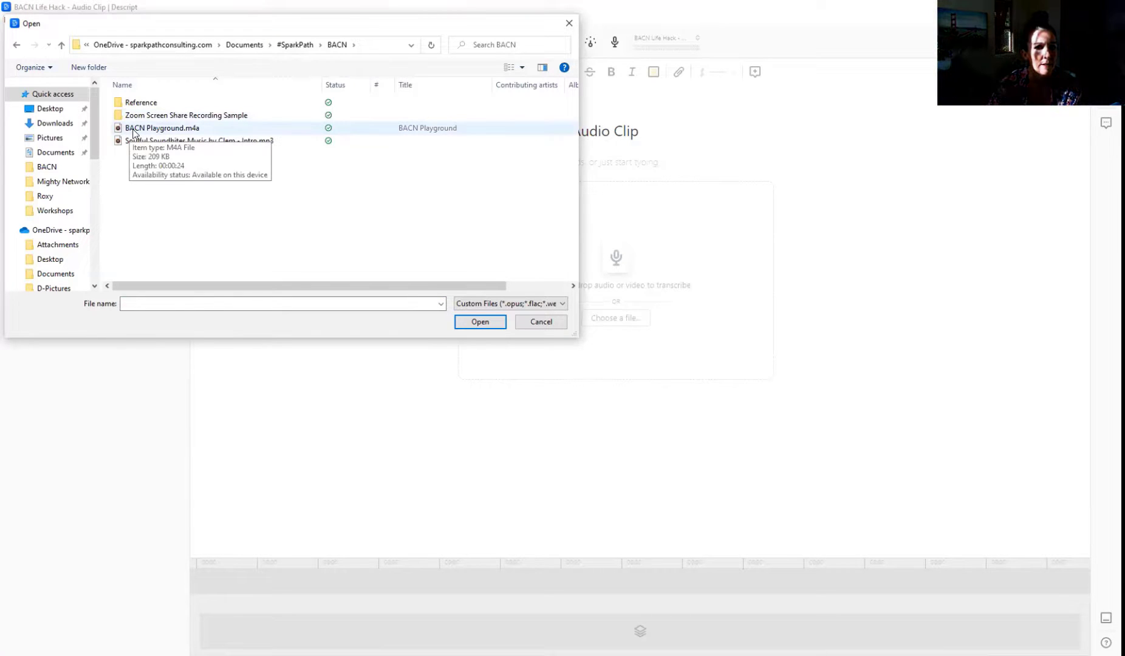
left_click(479, 322)
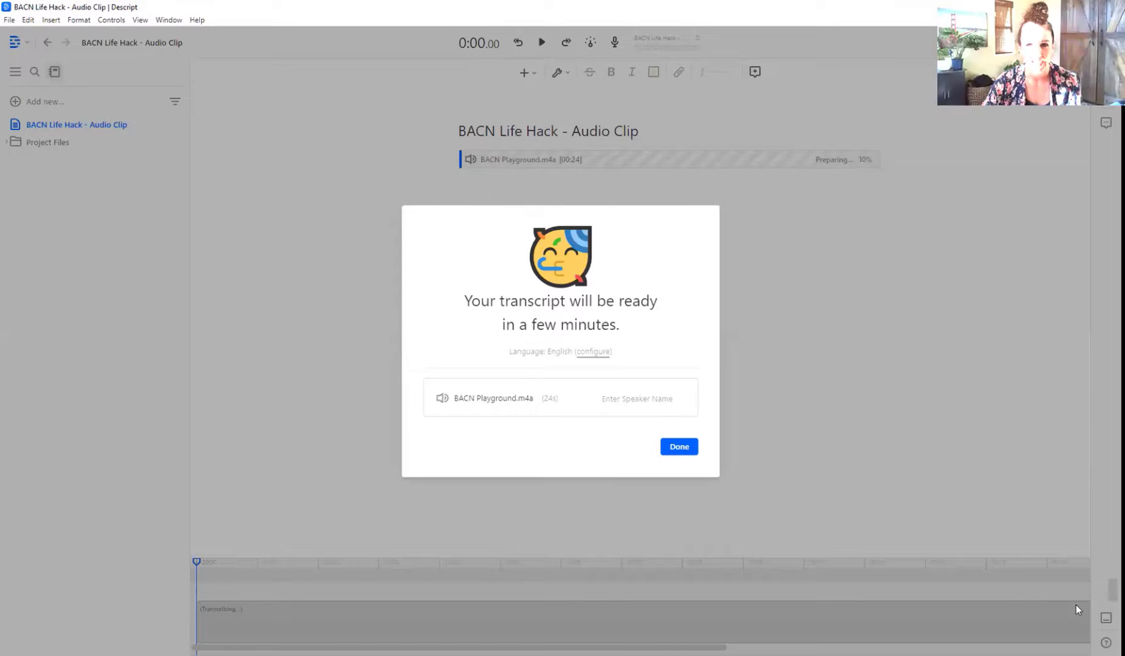
mouse_move(997, 227)
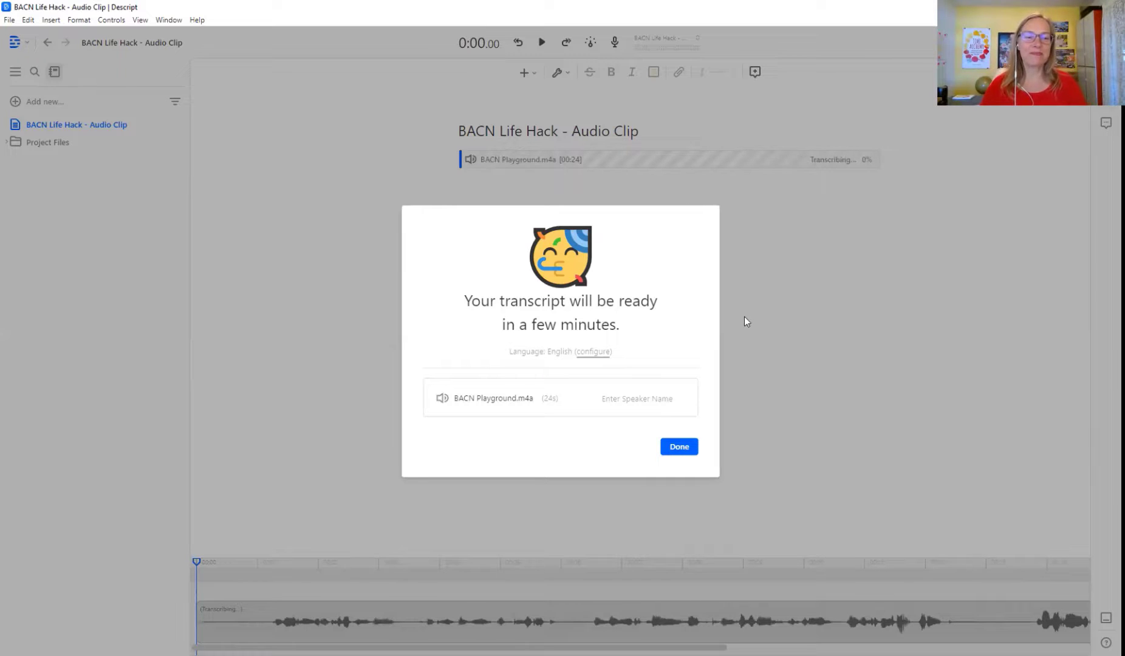
mouse_move(720, 292)
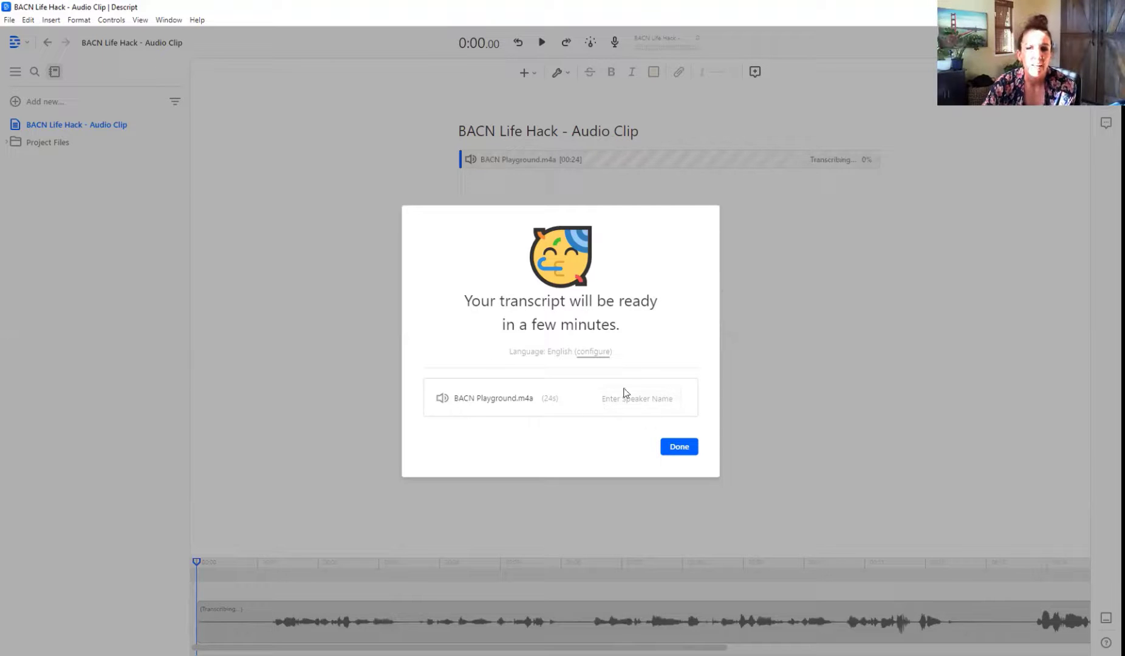
- Add 'Erica' as the recording's speaker and dismiss the transcription notice
left_click(643, 399)
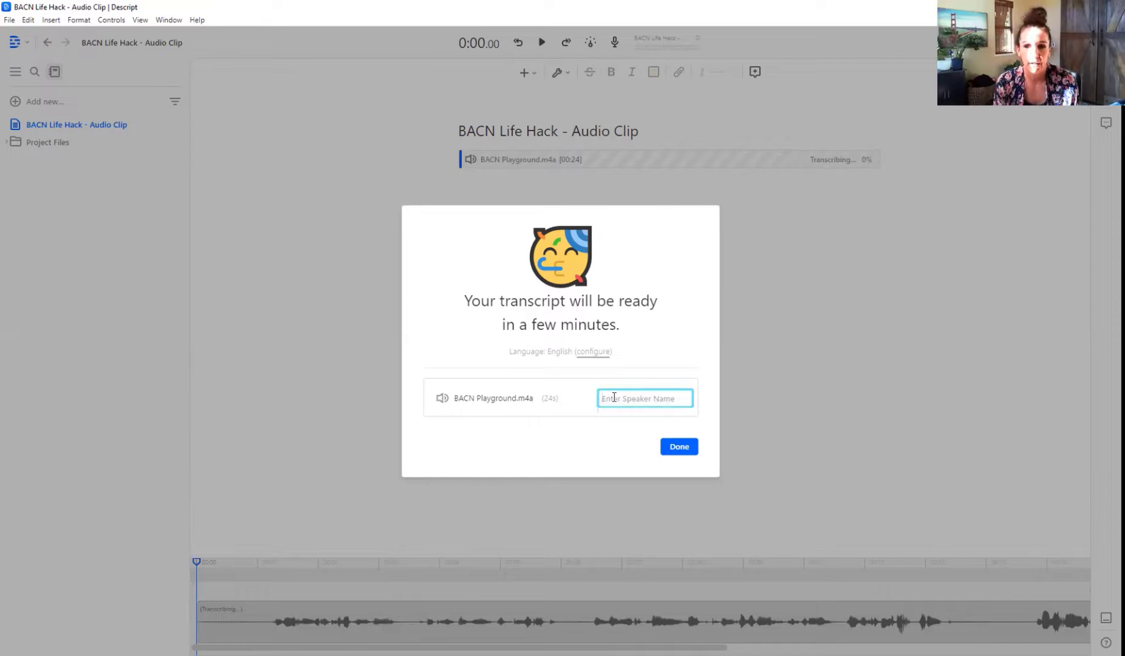
type("Erica")
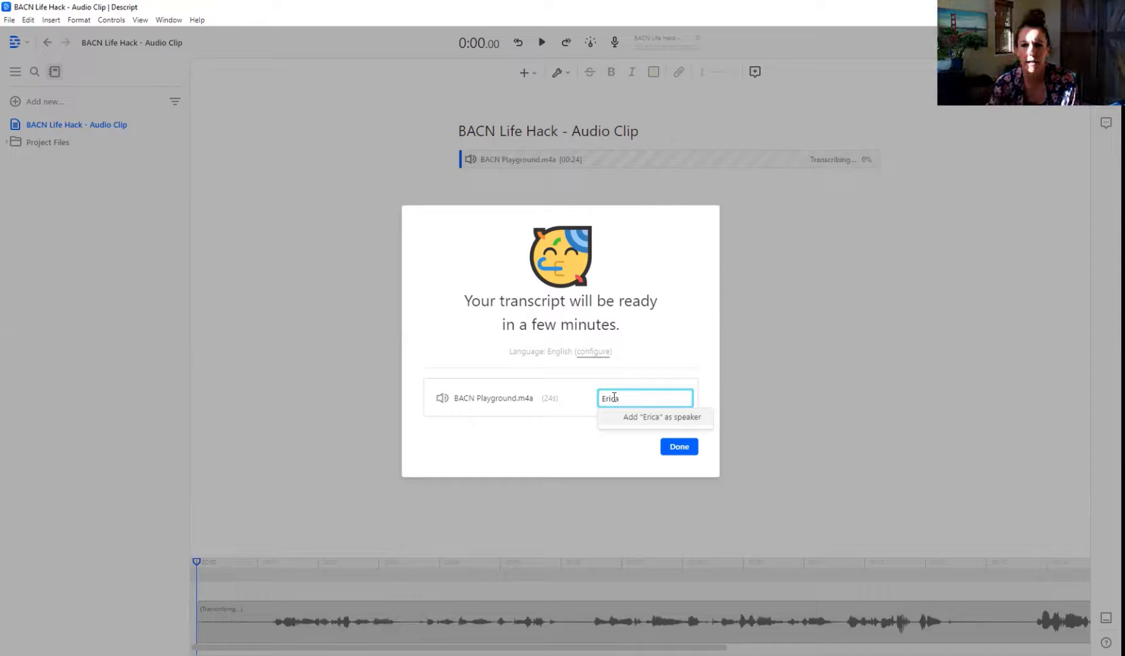
left_click(659, 417)
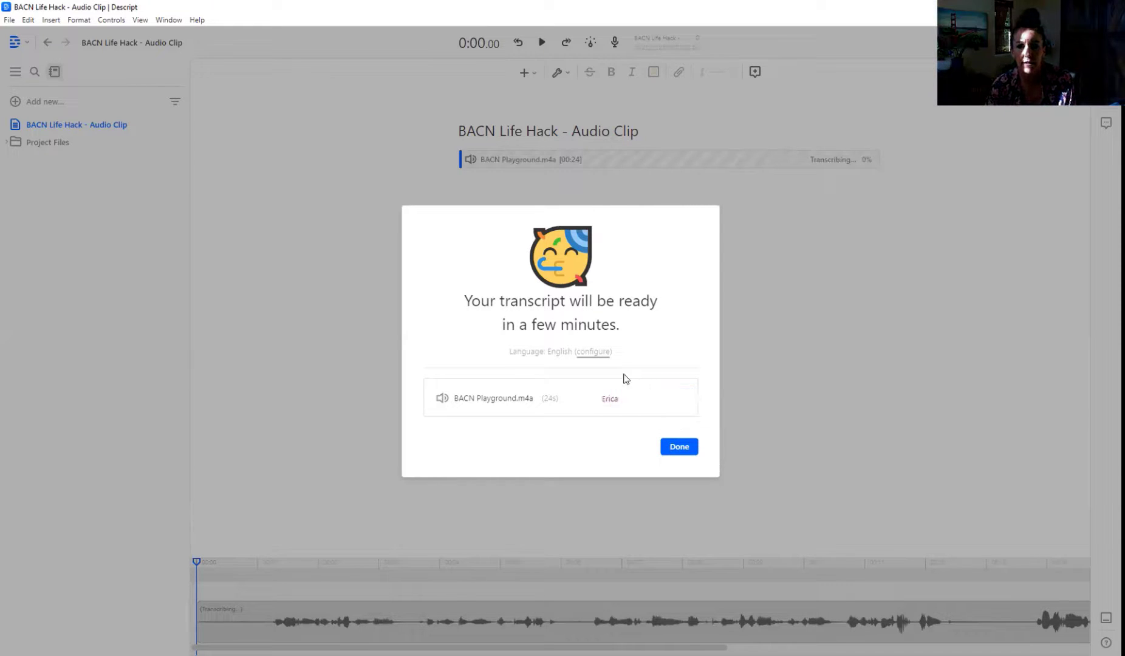
left_click(678, 446)
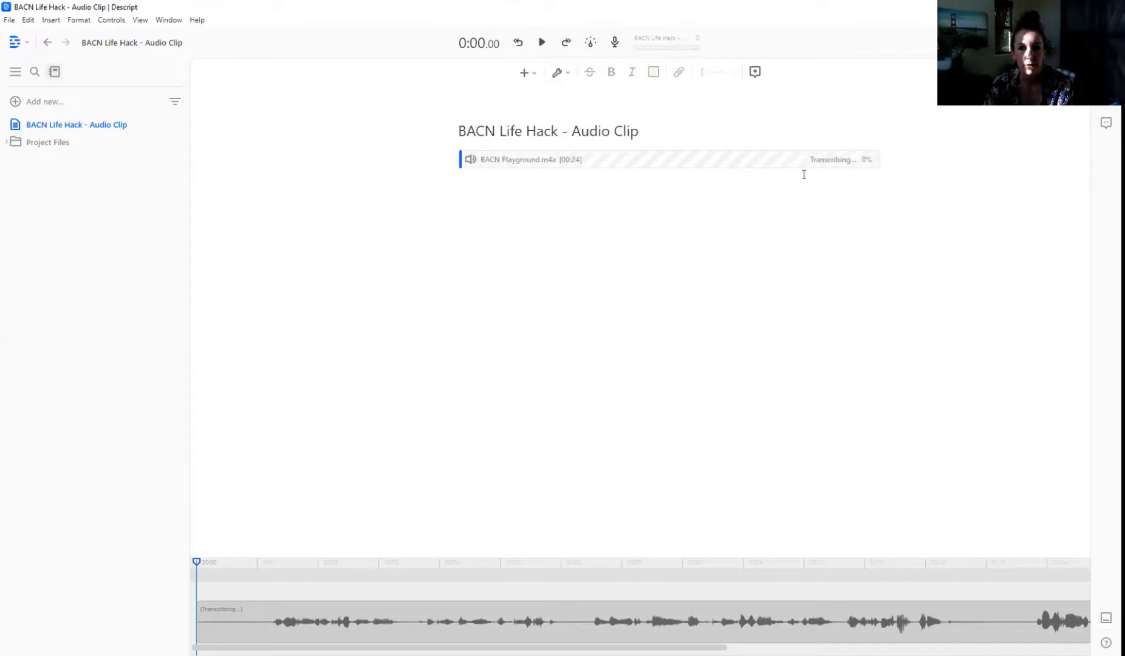
mouse_move(802, 223)
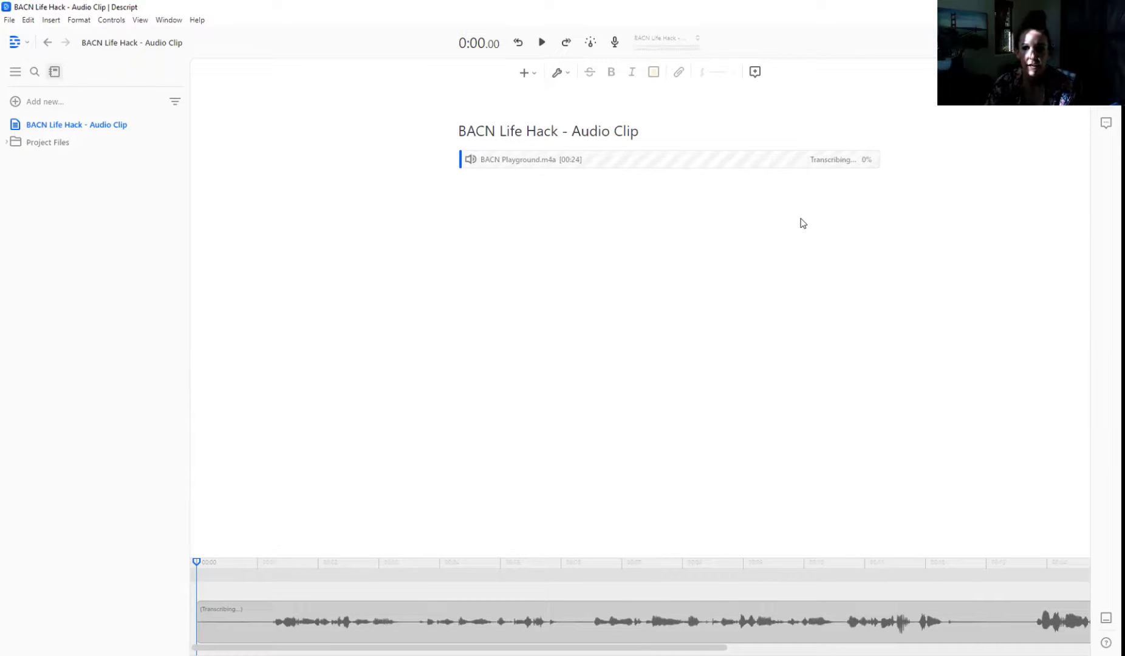
mouse_move(625, 321)
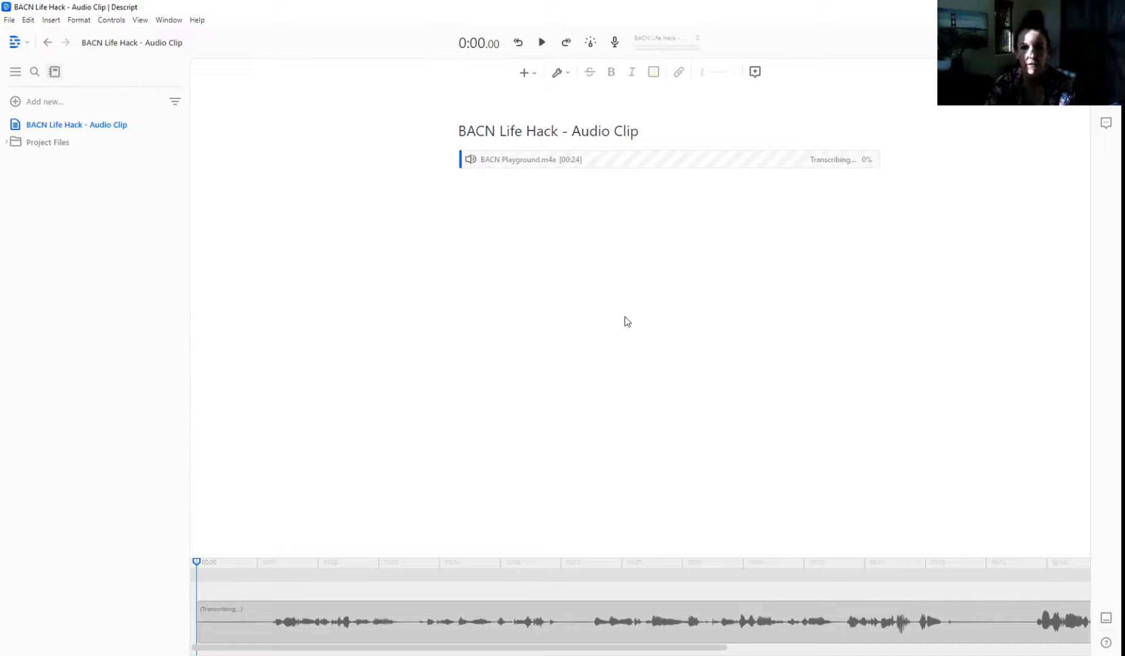
mouse_move(605, 337)
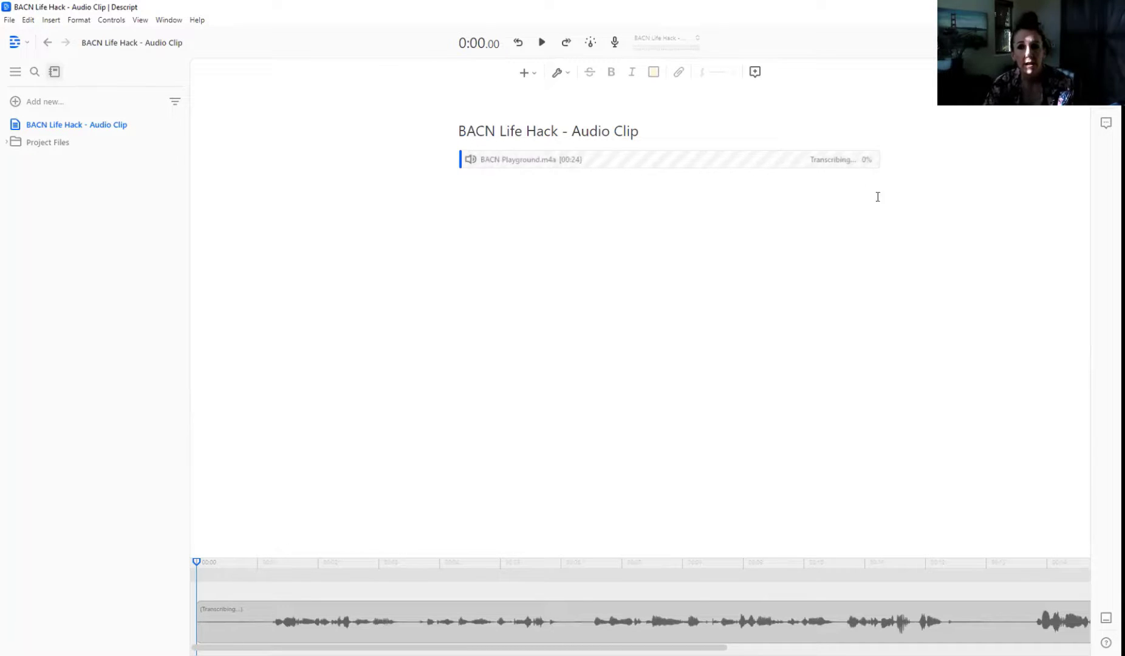
mouse_move(525, 229)
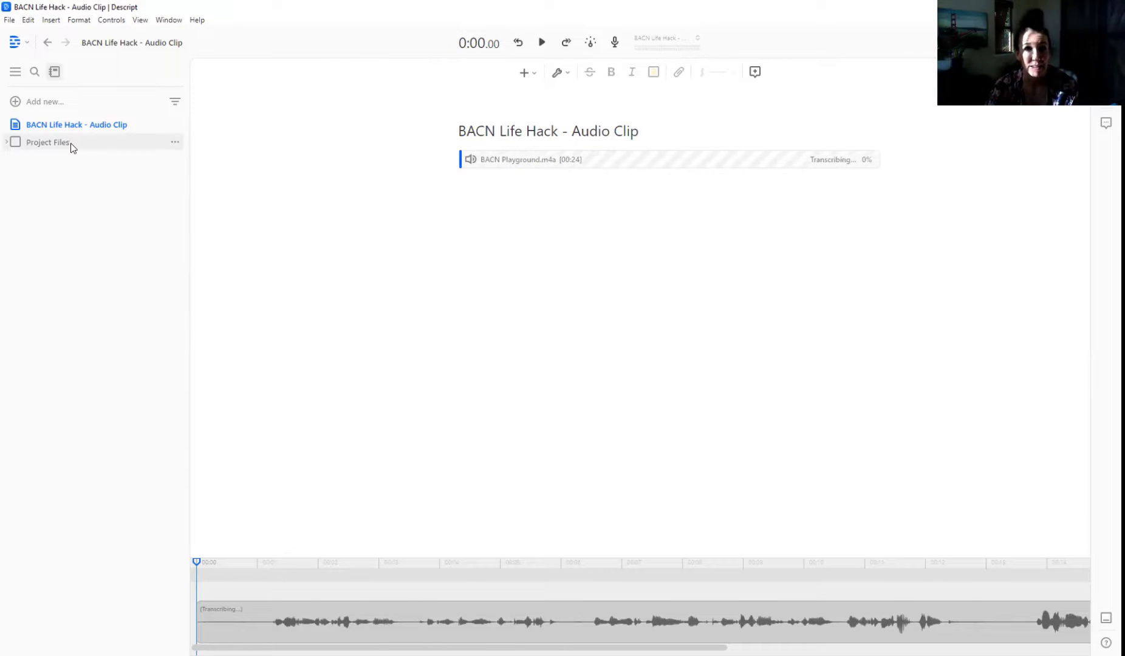
mouse_move(667, 252)
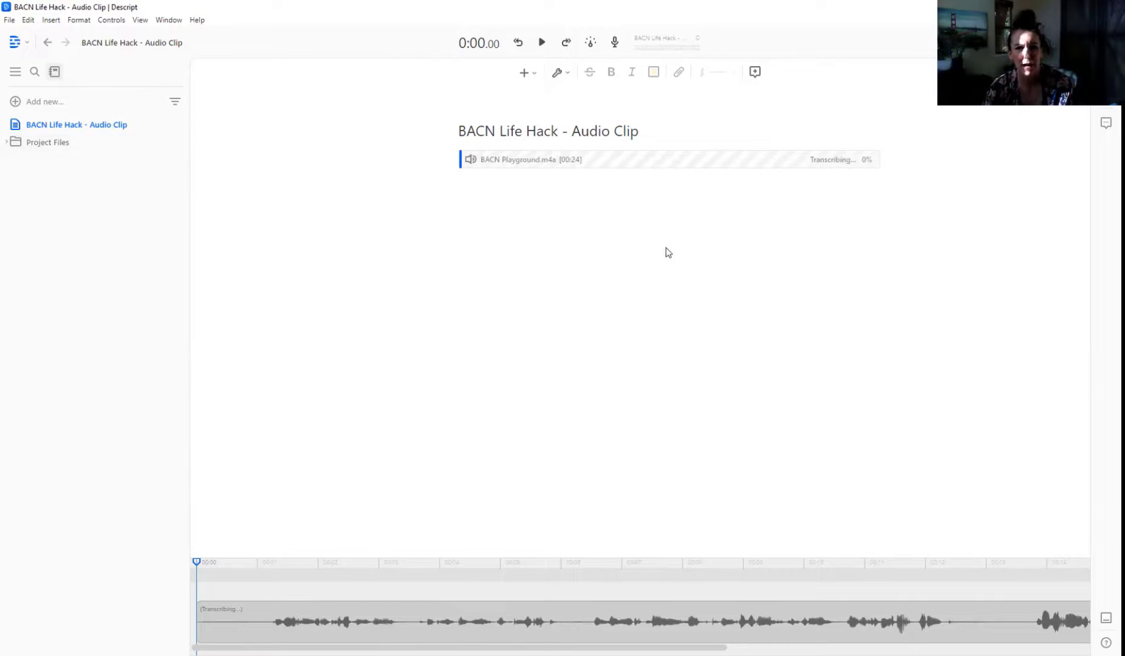
mouse_move(685, 297)
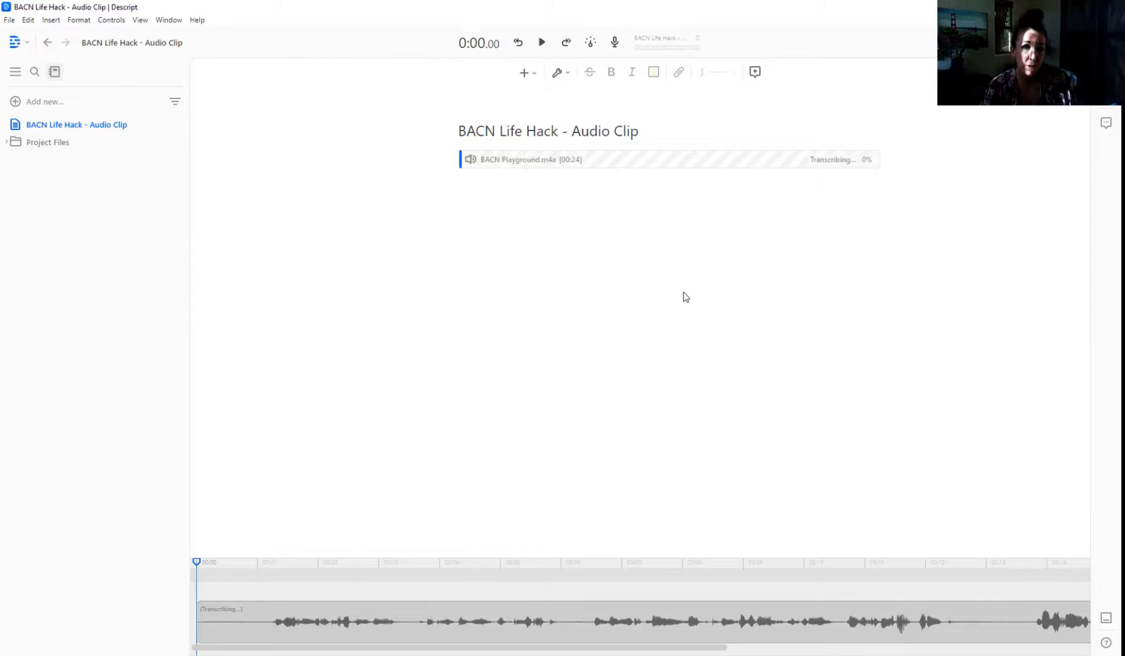
mouse_move(667, 269)
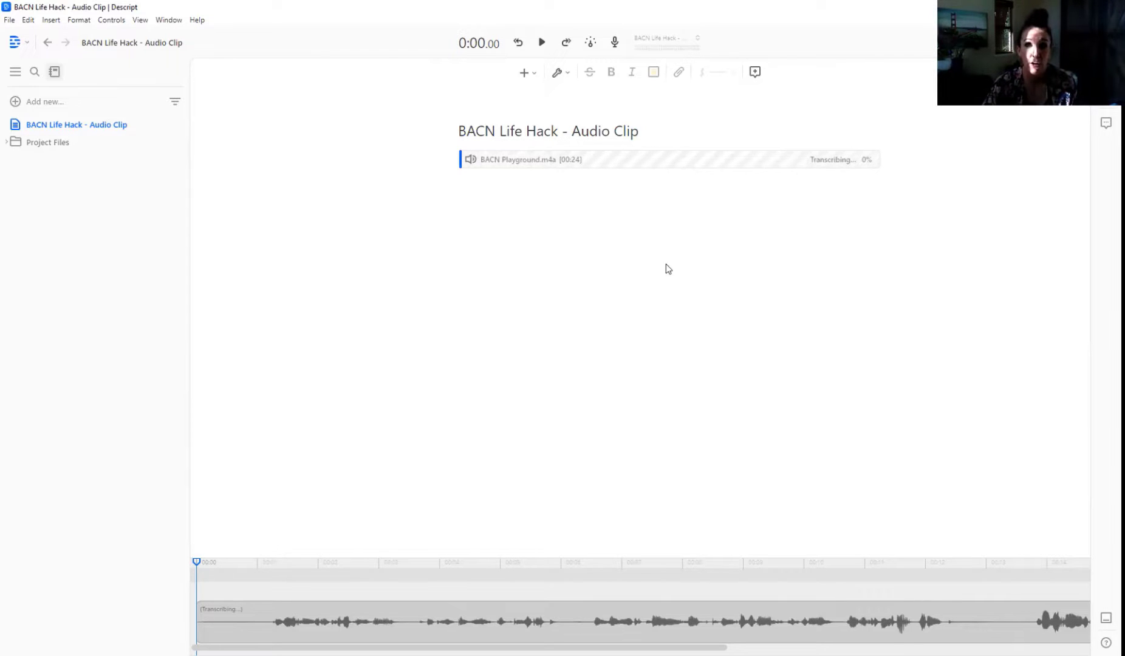
mouse_move(605, 282)
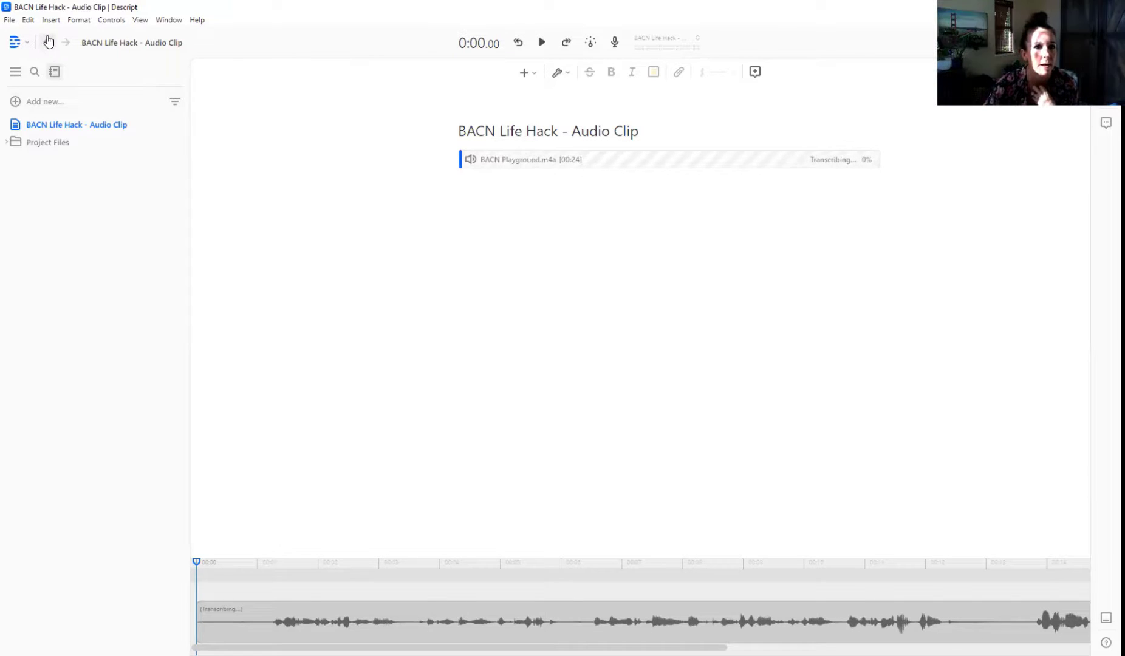
- Return to Drive and create a new project named 'BACN'
left_click(48, 42)
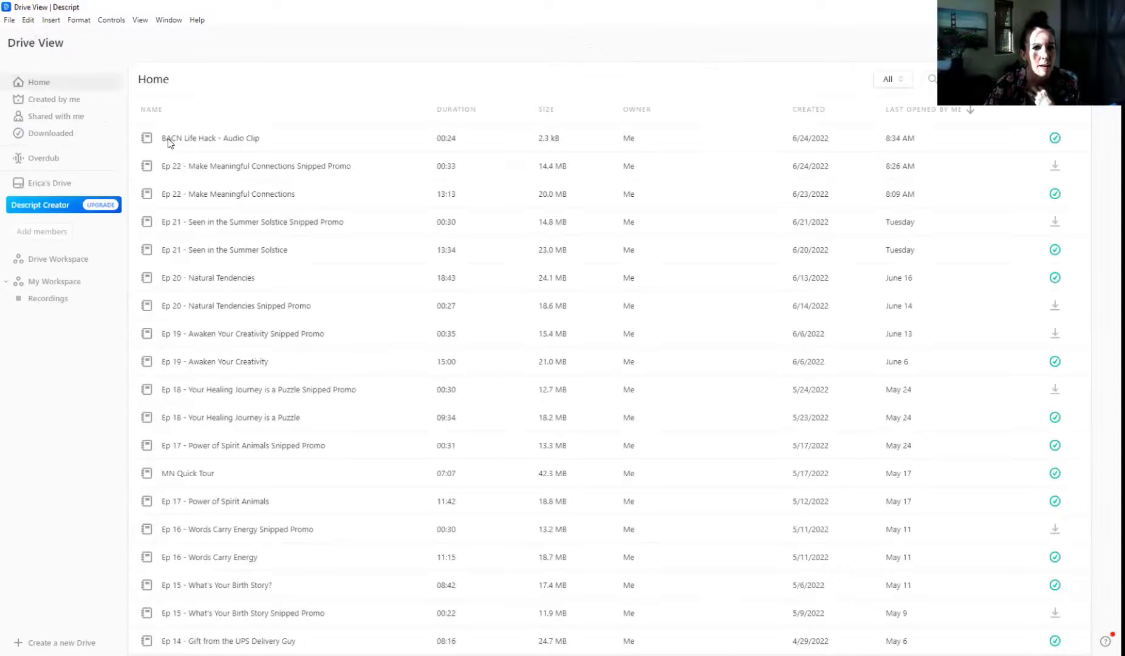
double_click(211, 138)
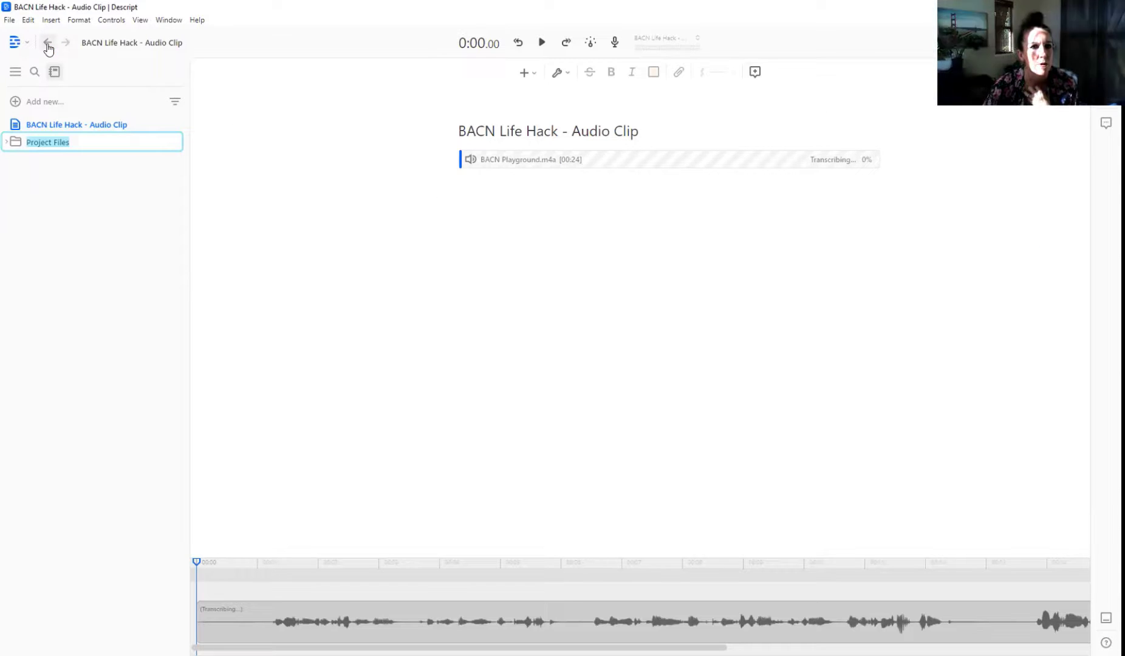
left_click(48, 43)
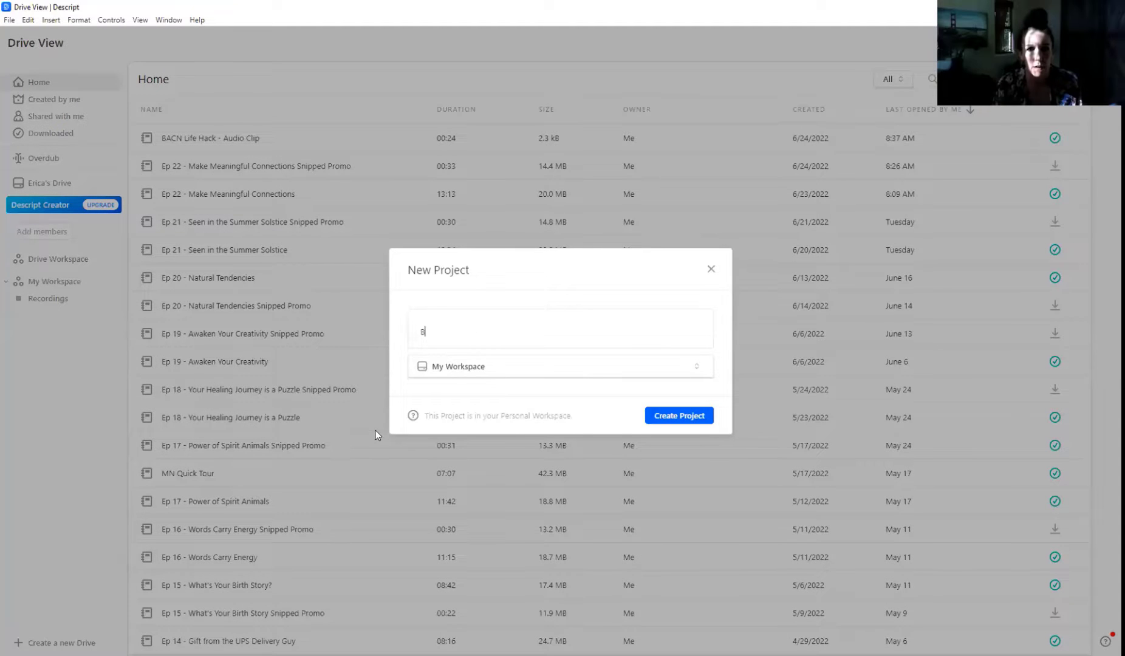
type("BACN")
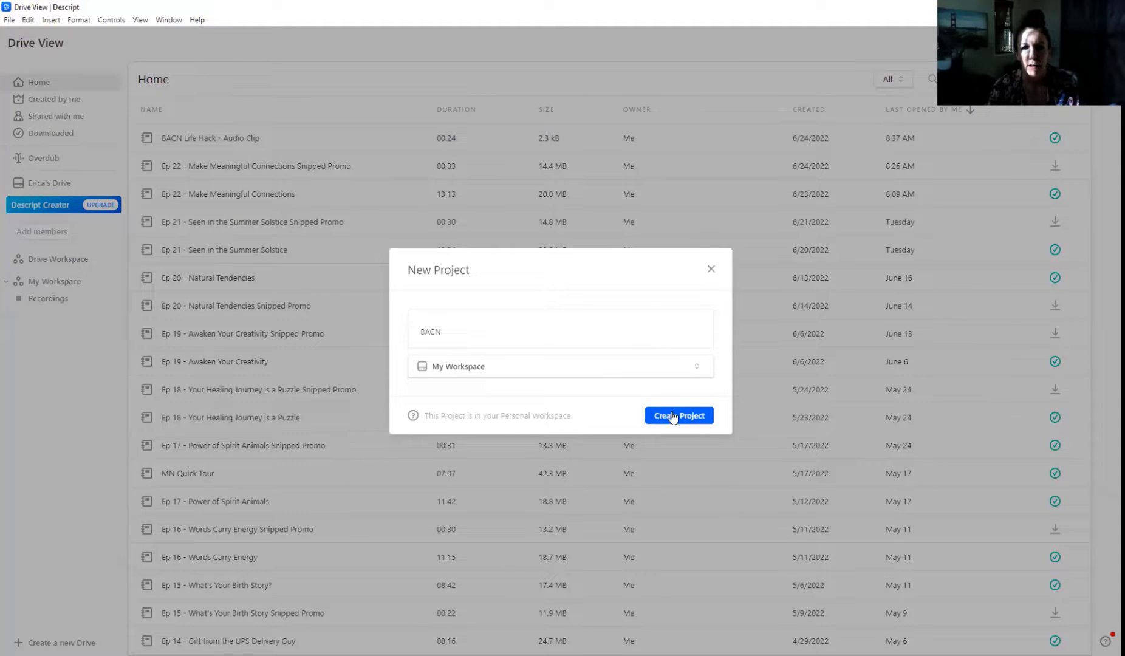
left_click(677, 415)
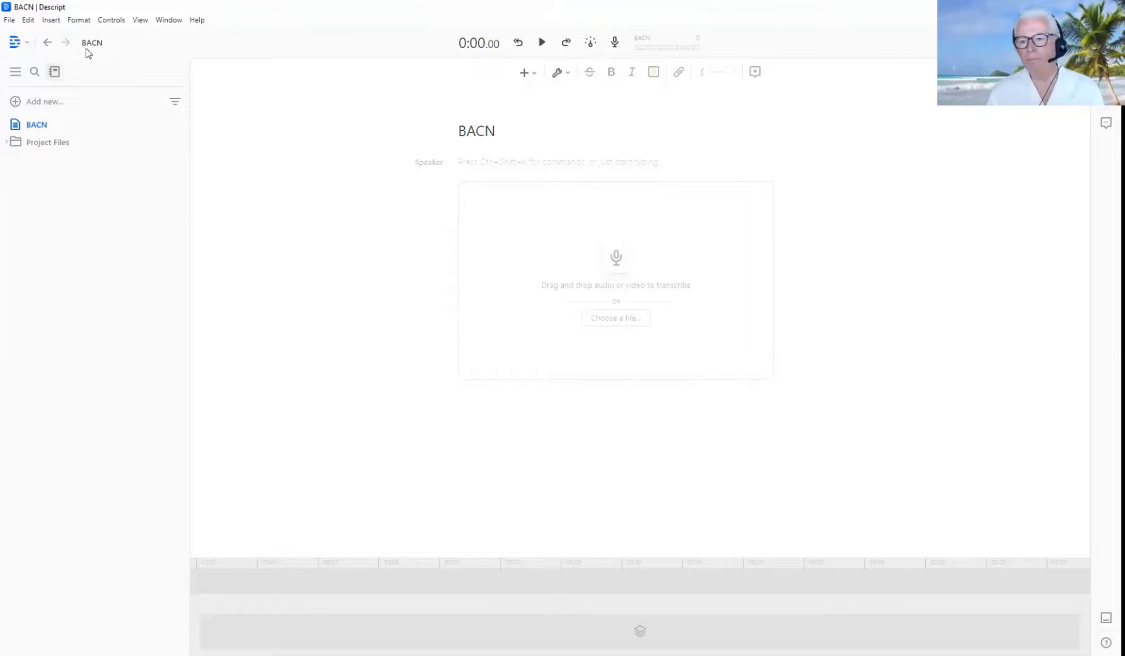
- Import BACN Playground.m4a from the BACN folder into the BACN project
left_click(615, 317)
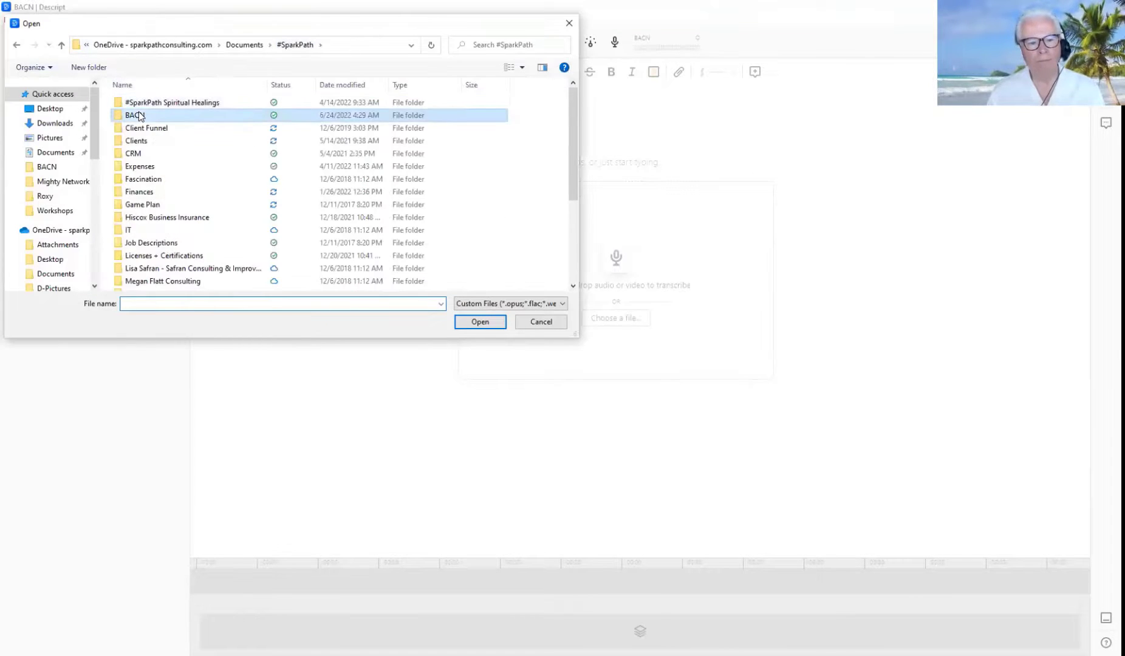
double_click(134, 115)
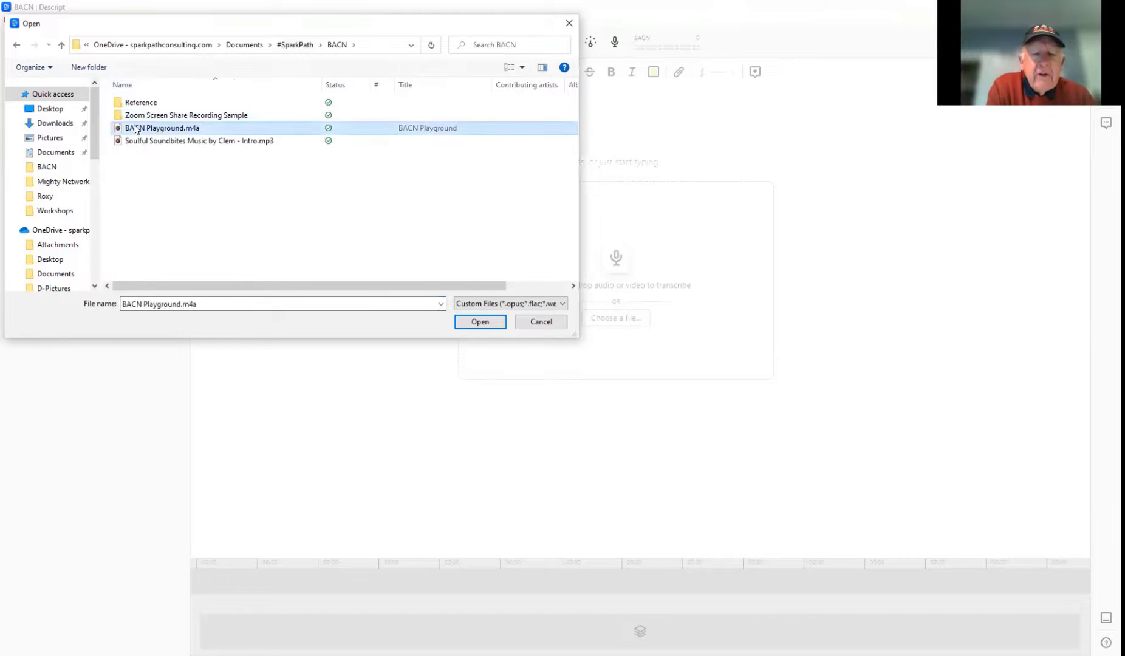
left_click(479, 321)
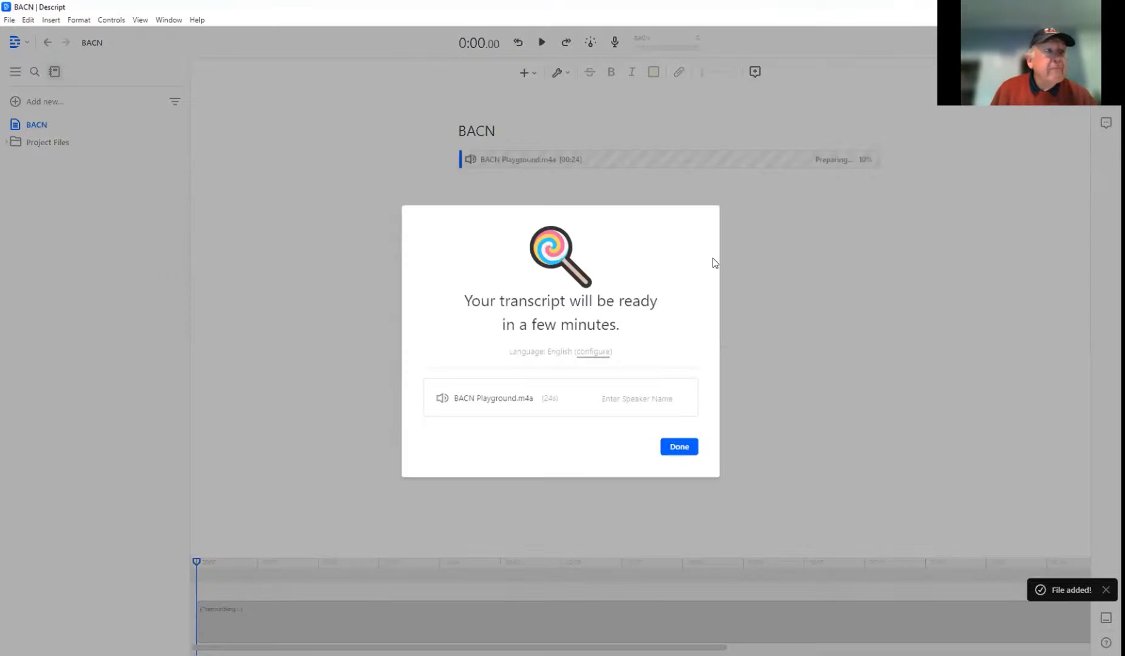
- Dismiss the transcript-ready notice while BACN Playground.m4a transcribes
left_click(678, 447)
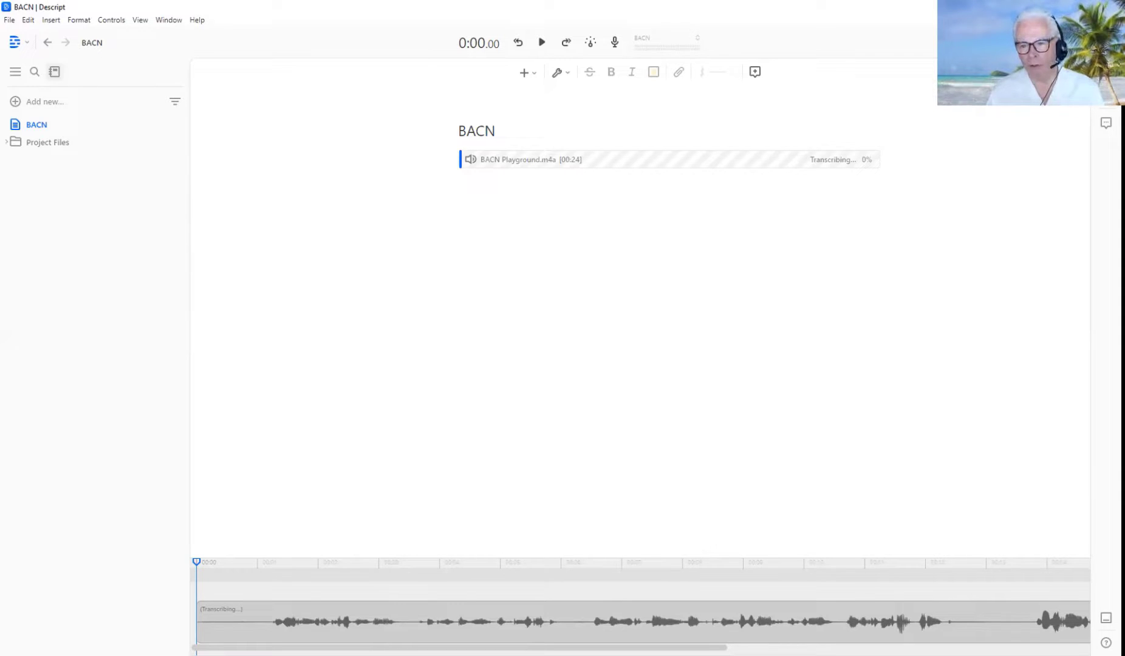
mouse_move(732, 278)
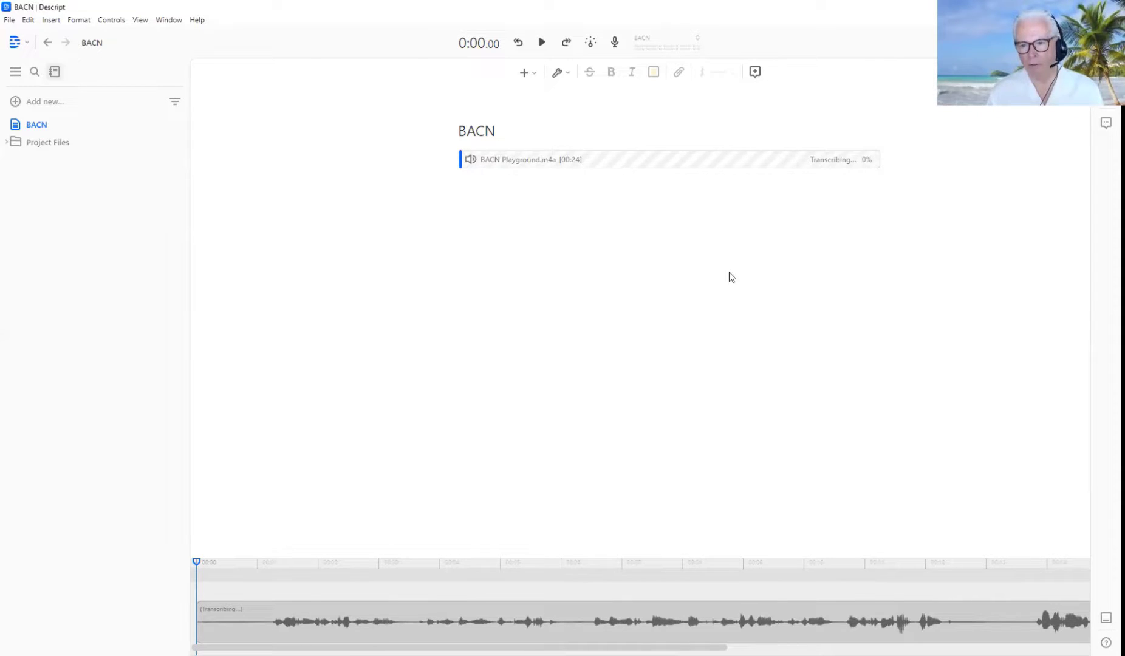
mouse_move(495, 292)
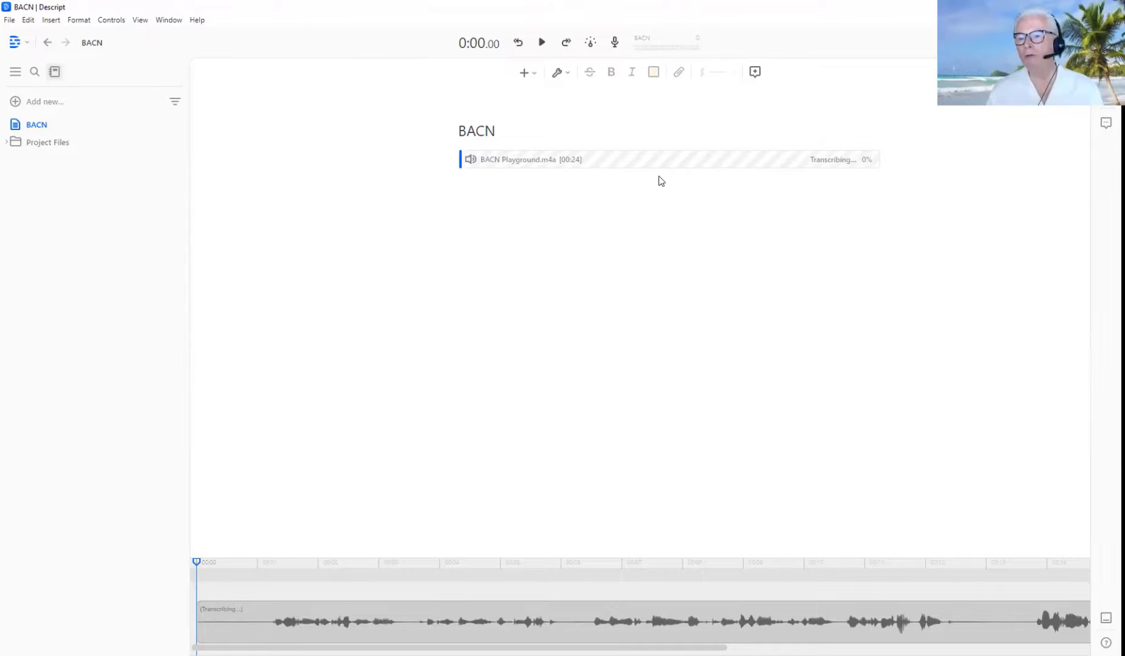
mouse_move(47, 42)
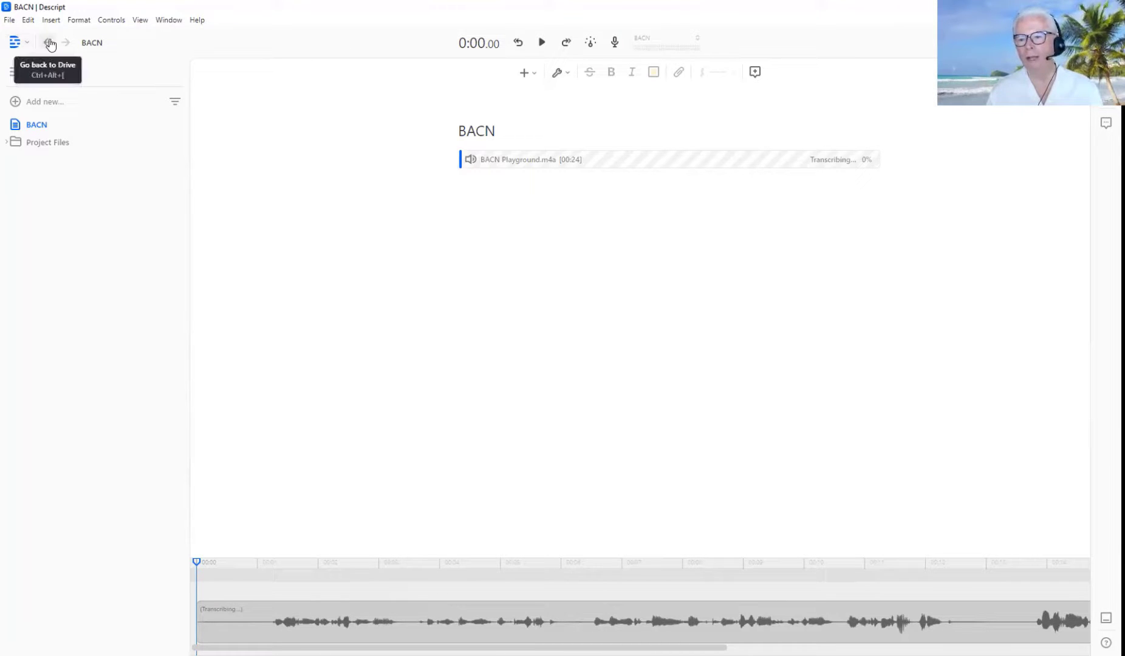
- Go back to Drive and open 'Ep 22 - Make Meaningful Connections'
left_click(48, 43)
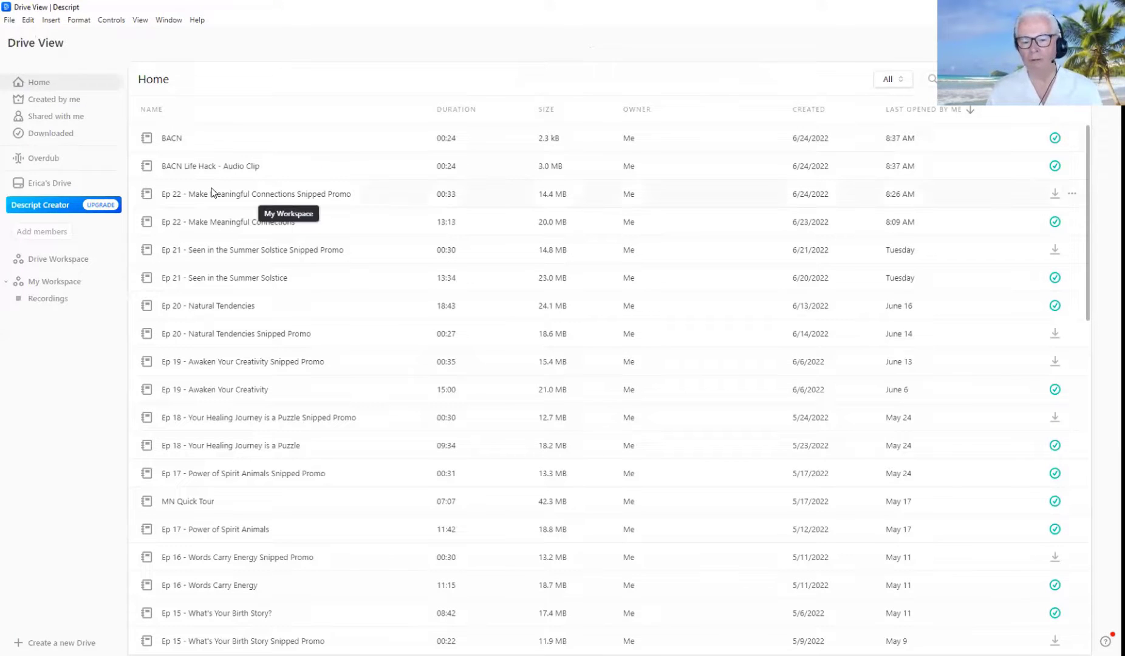
mouse_move(207, 227)
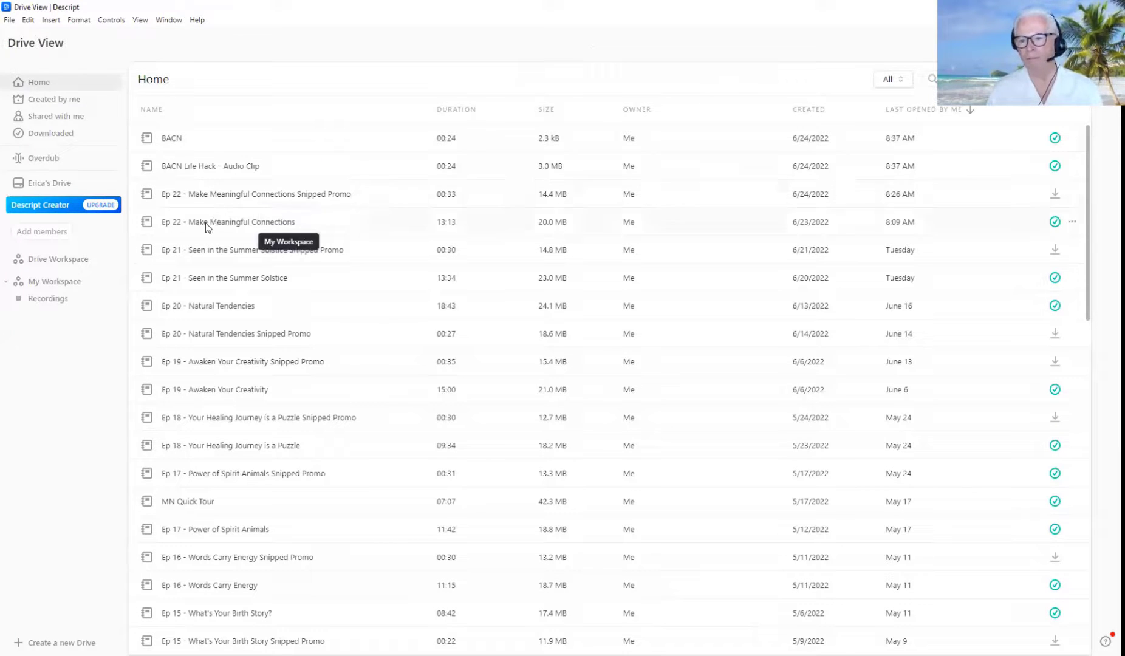
double_click(228, 221)
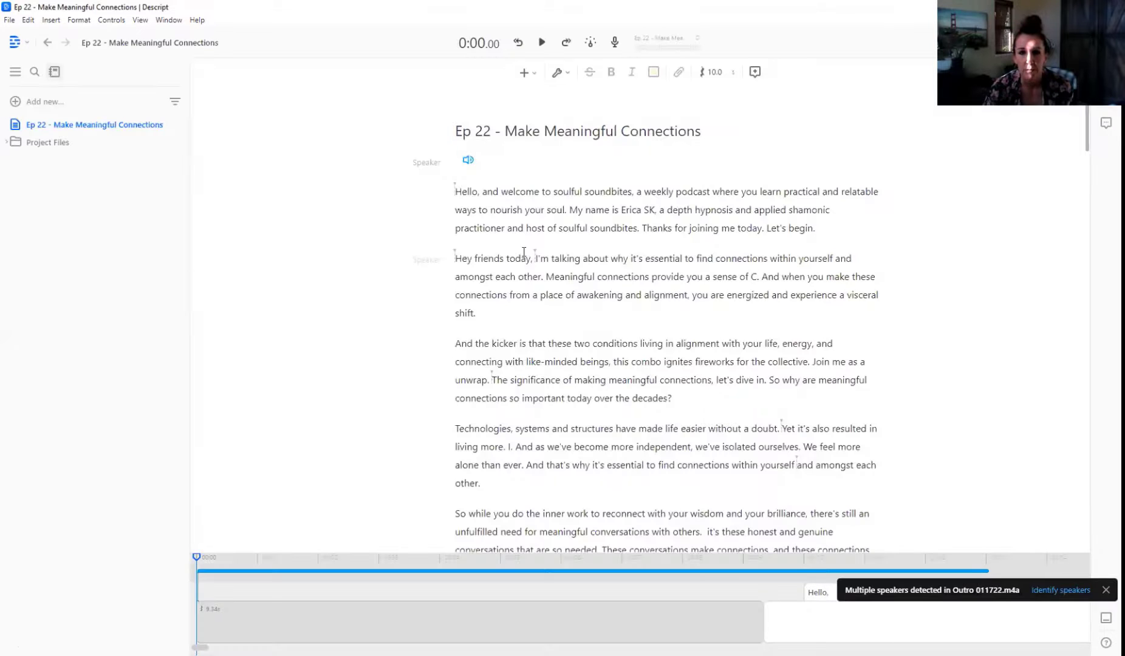
- Preview the second paragraph, then delete 'Hey friends today,' so it starts 'I'm talking about'
left_click(479, 161)
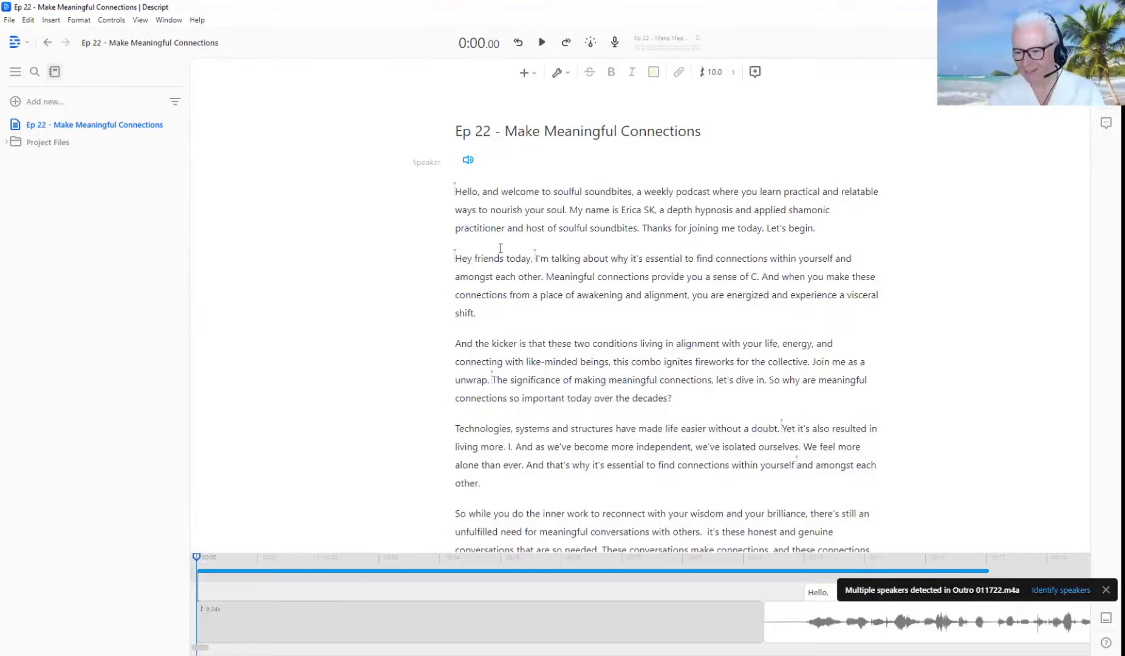
left_click(540, 42)
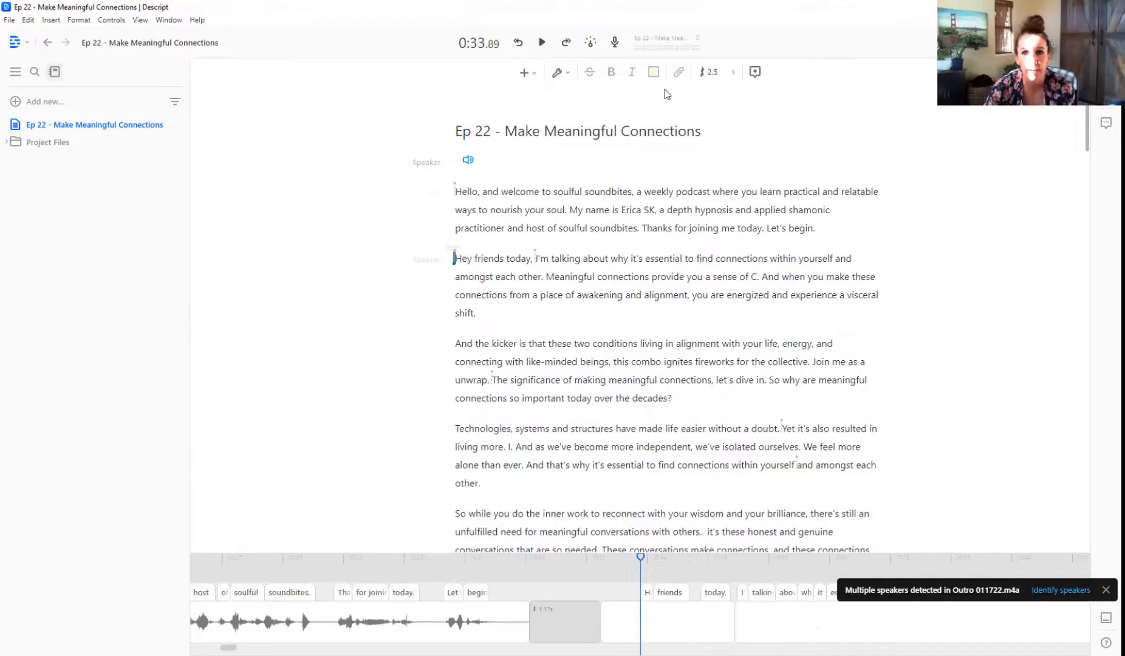
mouse_move(766, 6)
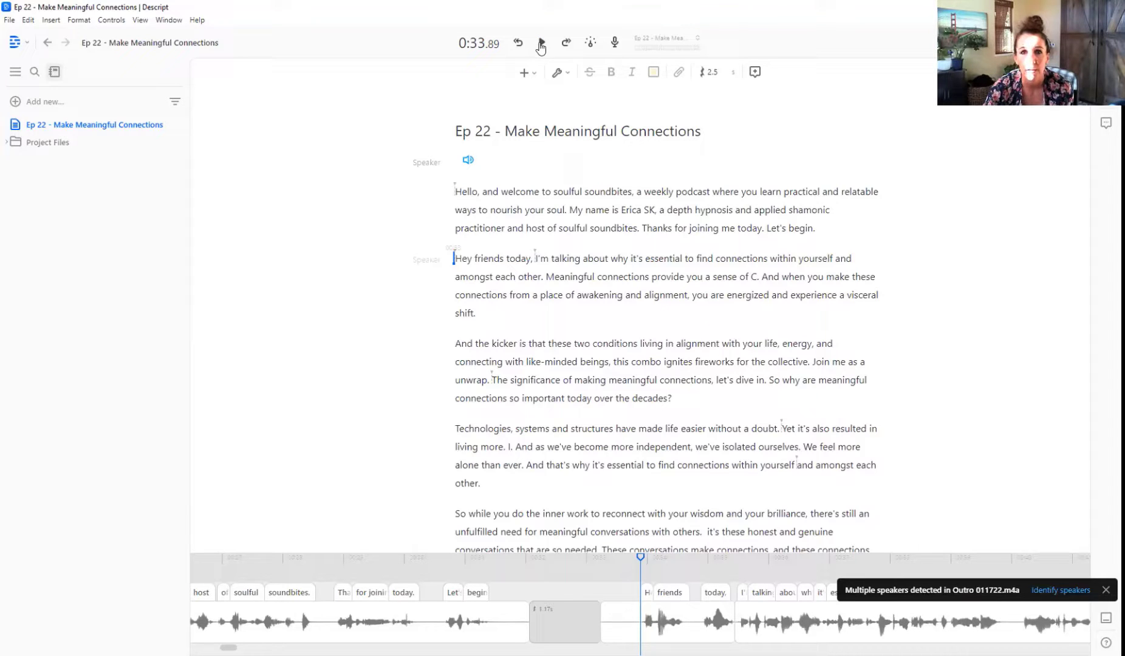
left_click(539, 42)
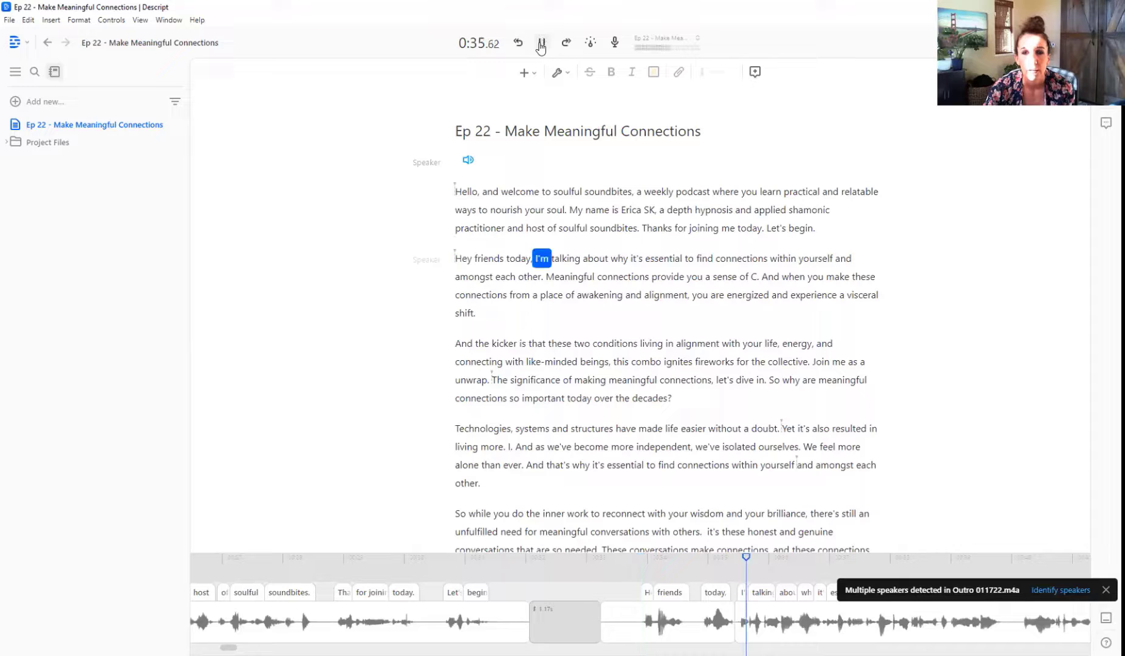
left_click(540, 42)
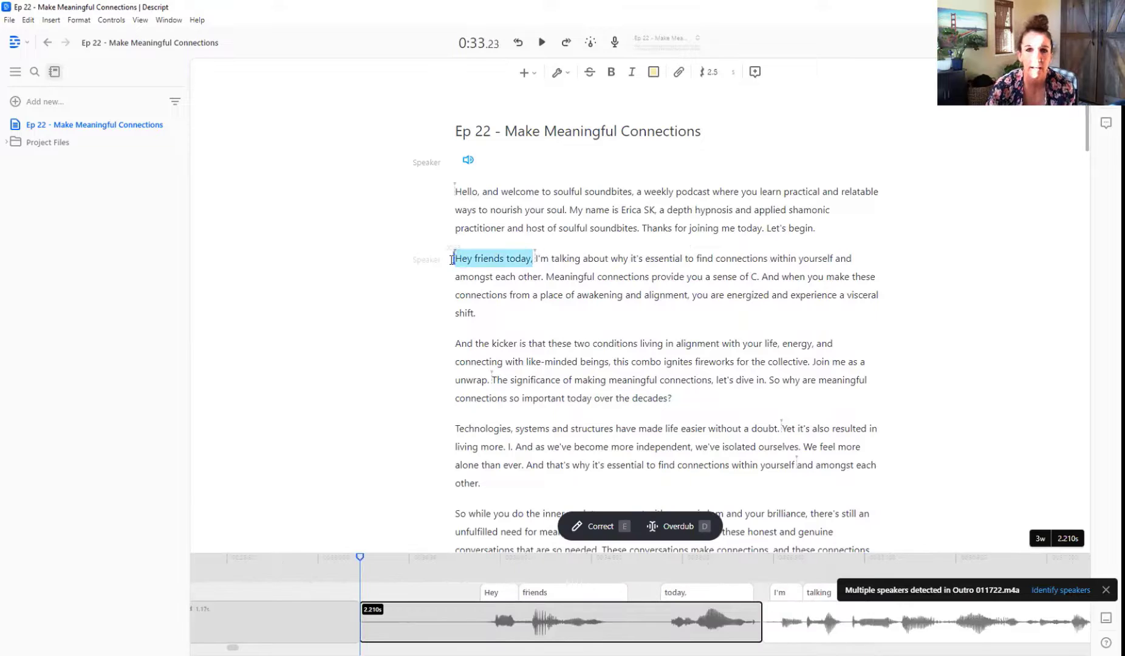
key("Delete")
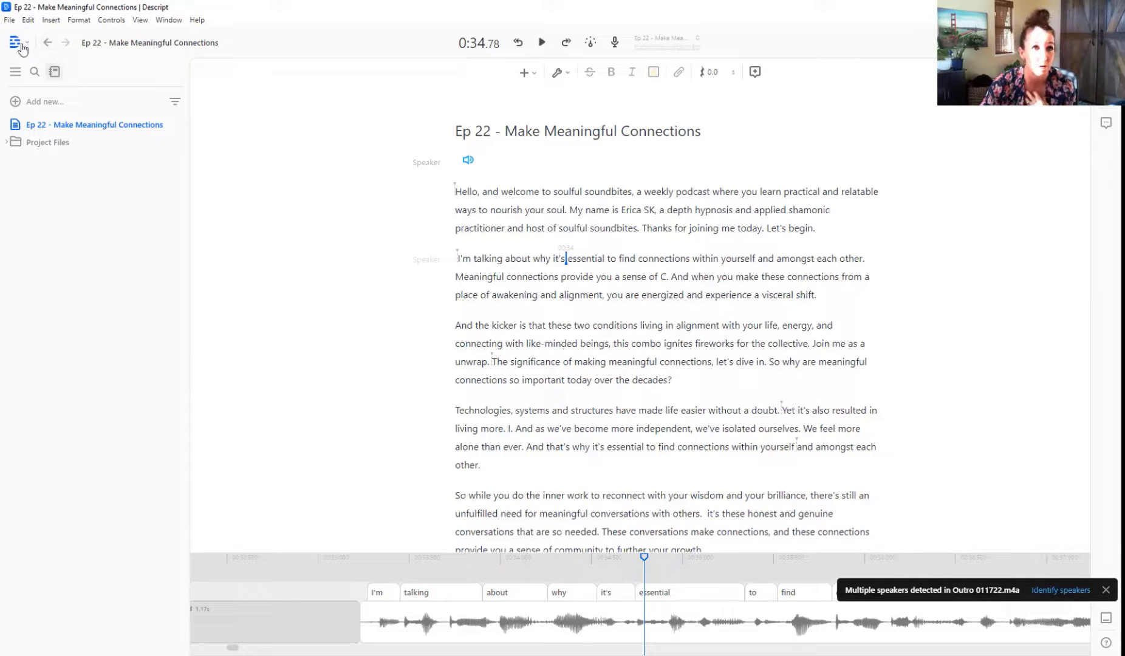
- View the Overdub page, then open the Ep 22 Snipped Promo project from Home
left_click(18, 42)
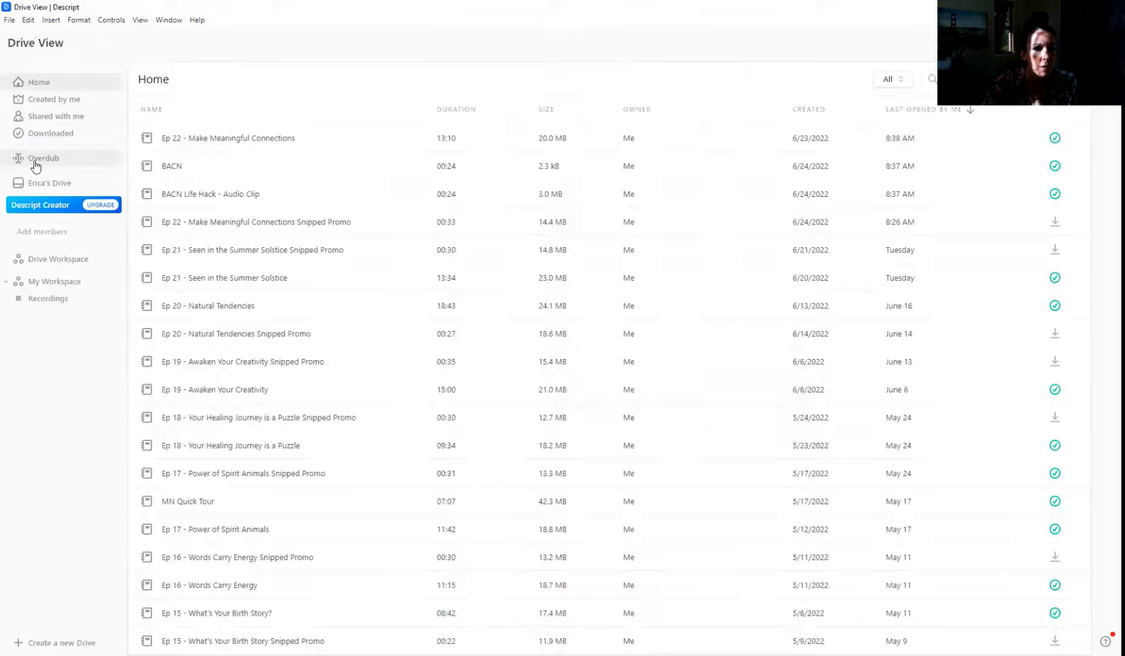
left_click(44, 157)
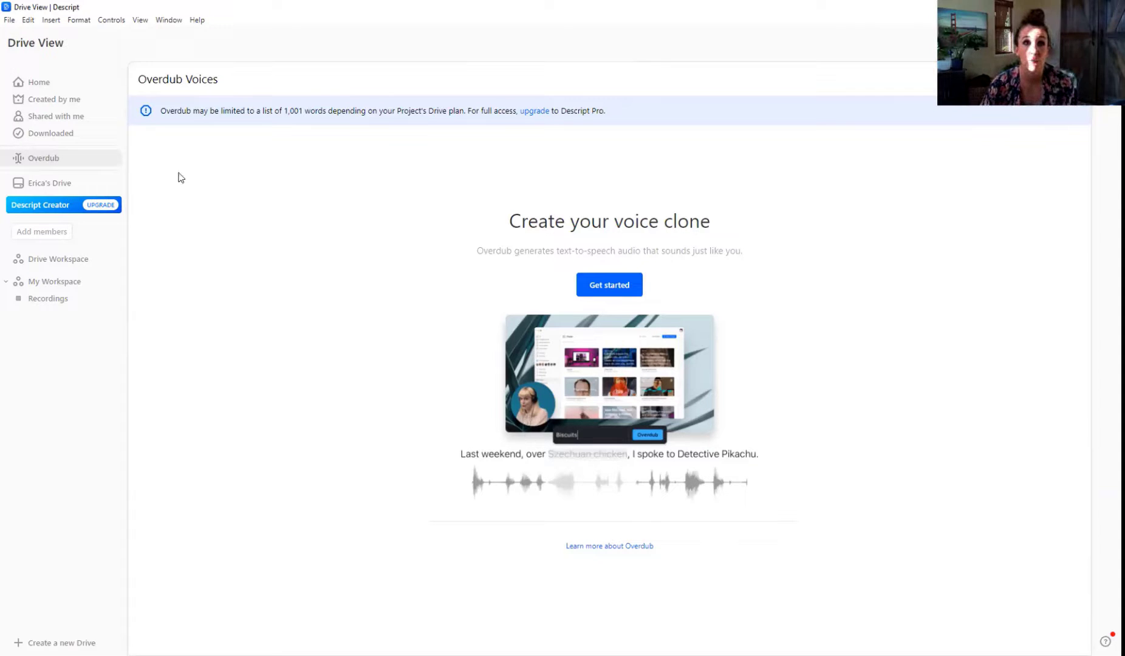
left_click(38, 82)
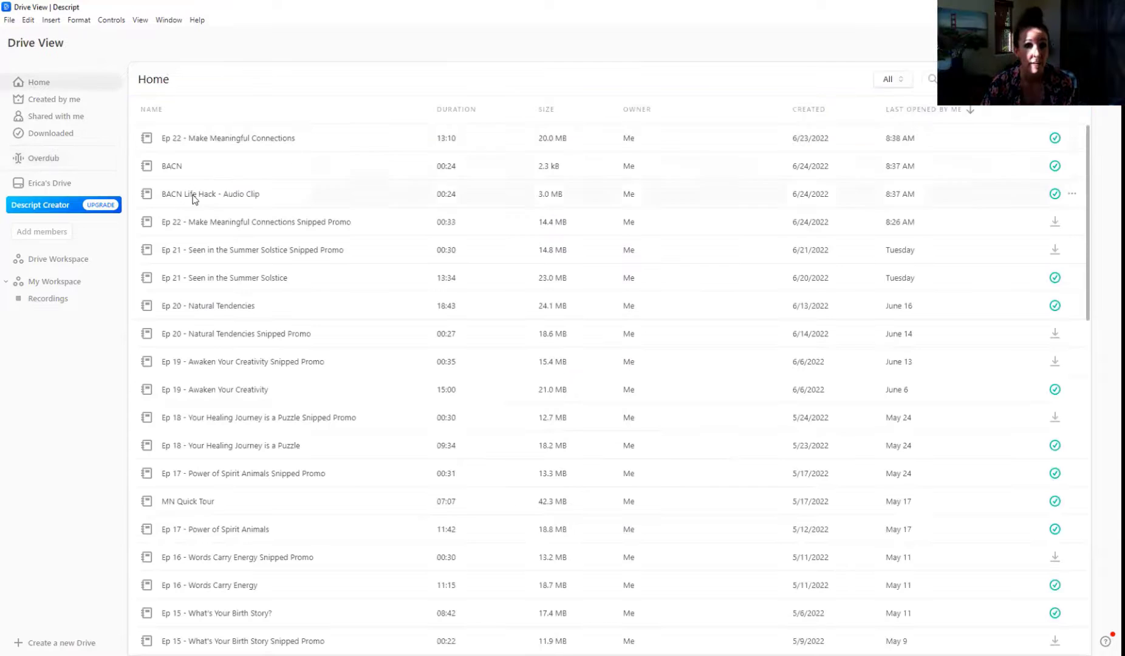
double_click(255, 222)
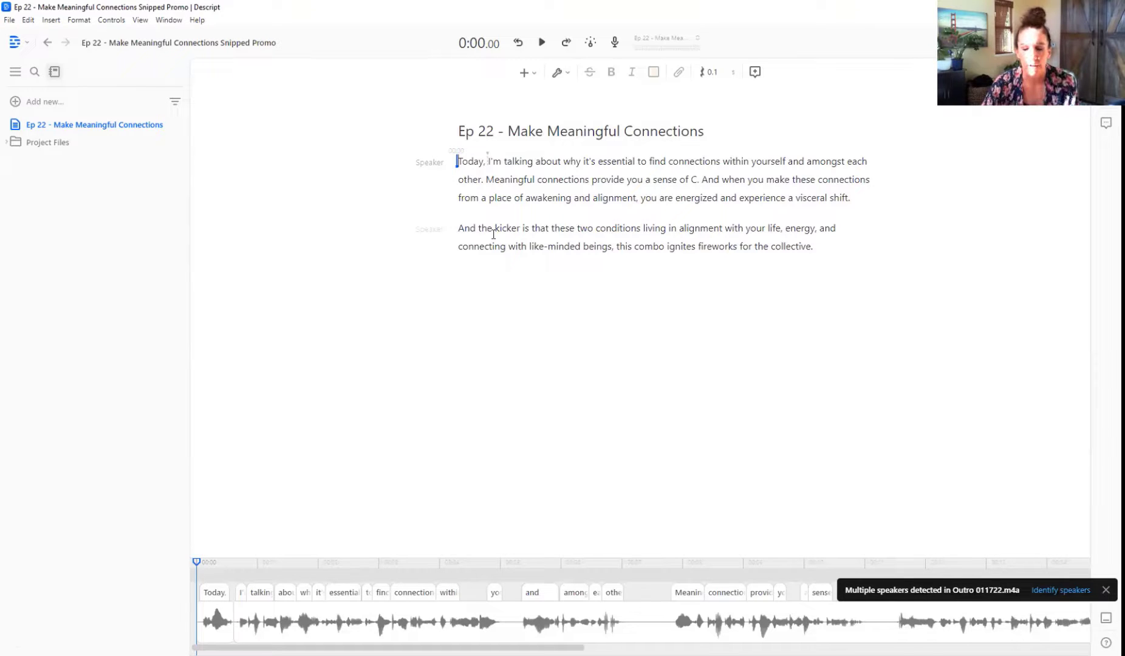
double_click(506, 228)
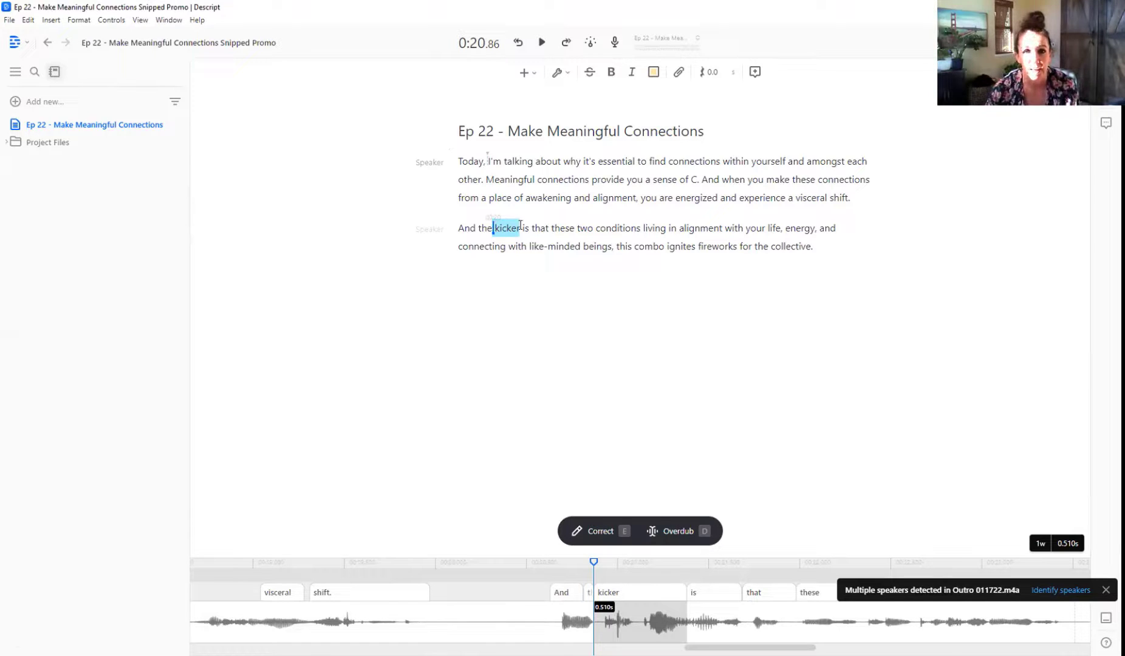
left_click(600, 531)
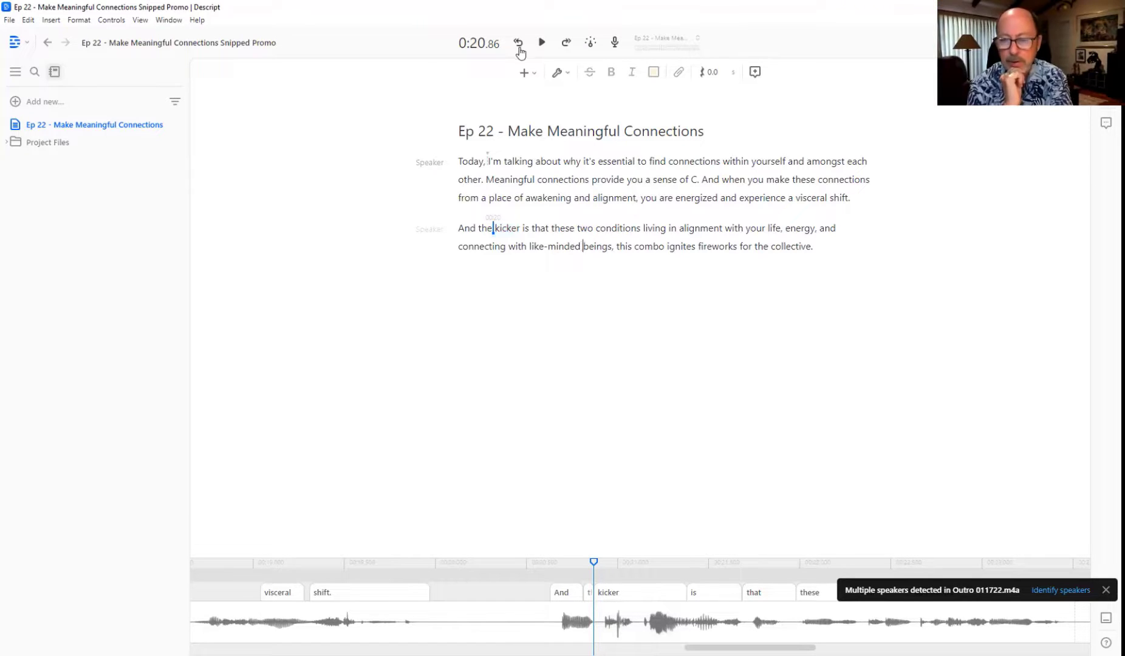
left_click(541, 42)
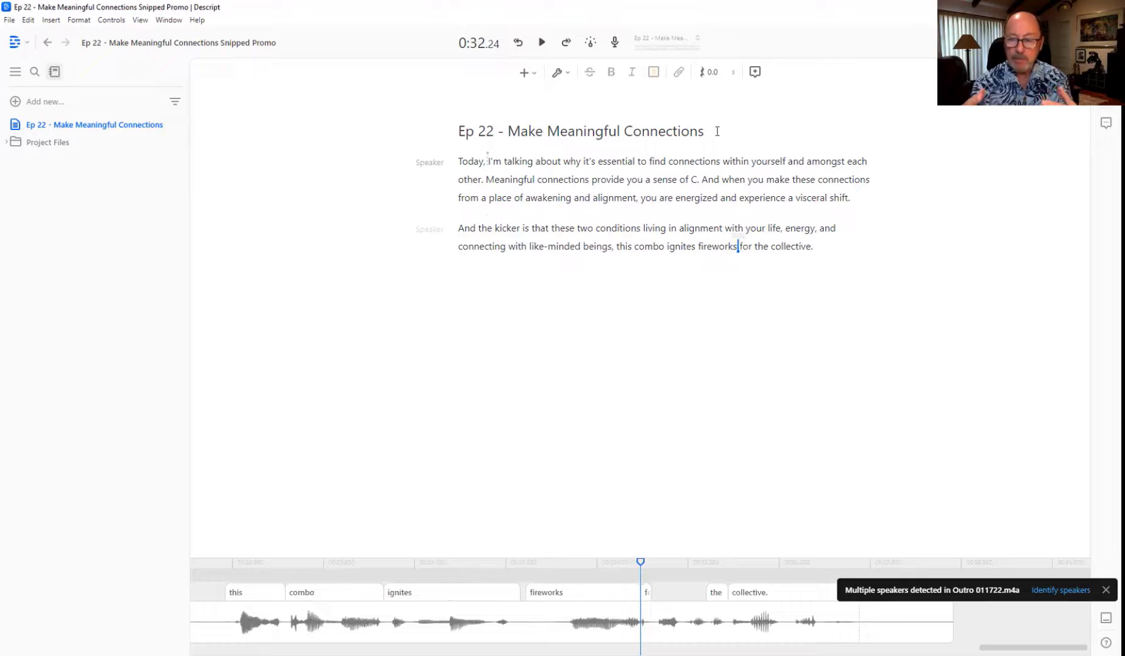
double_click(506, 228)
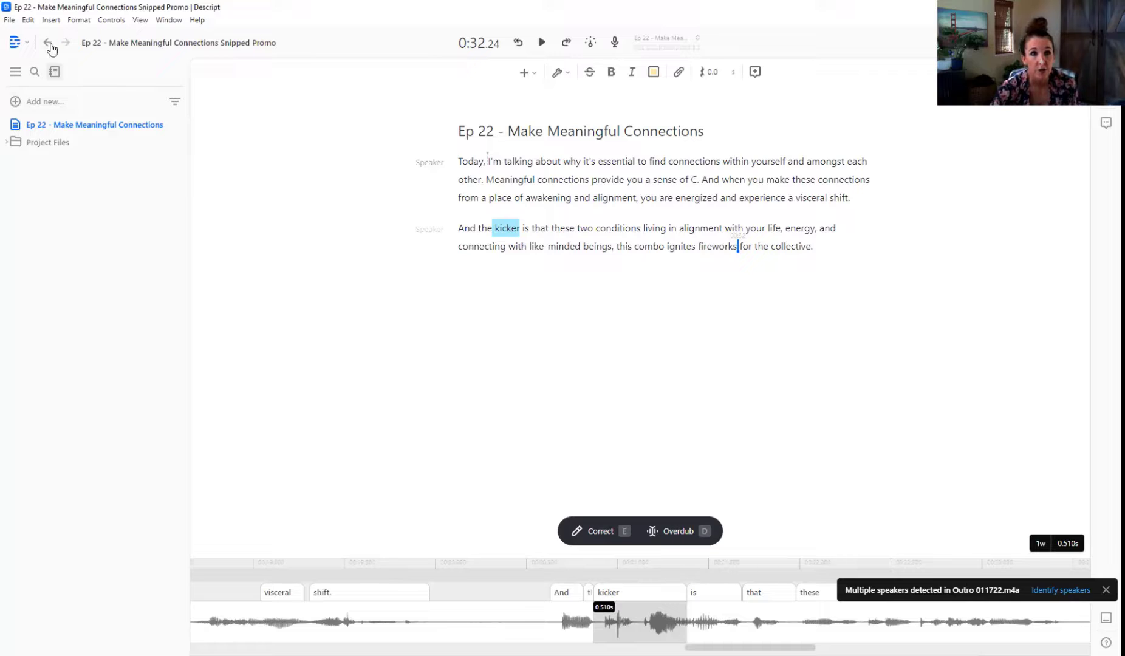
left_click(47, 42)
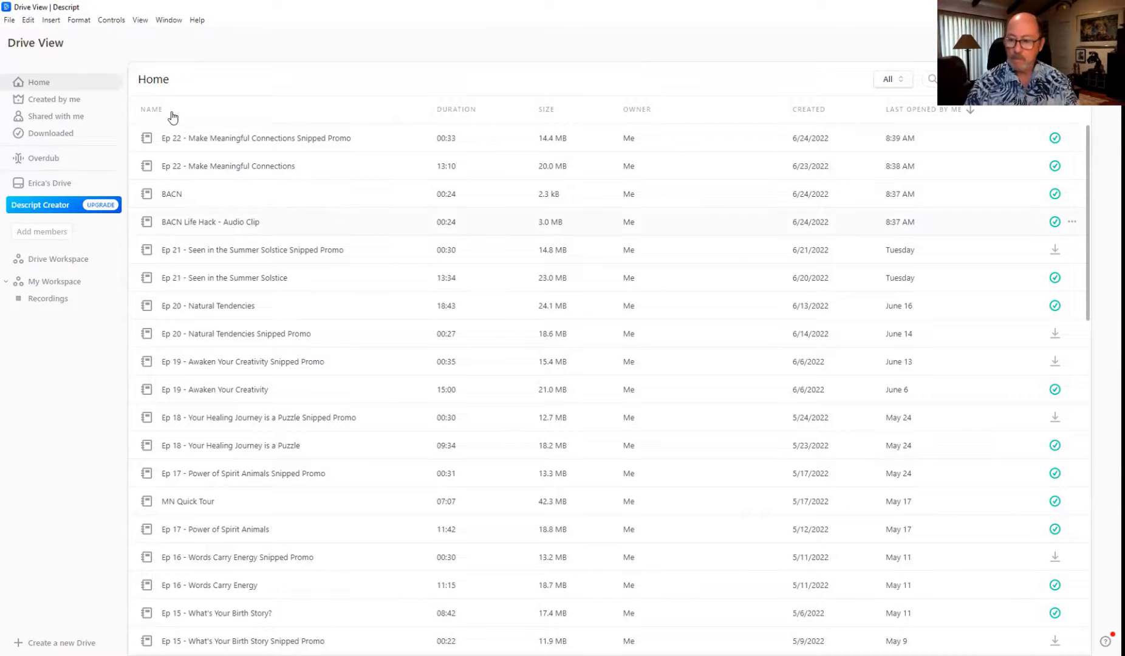
mouse_move(176, 194)
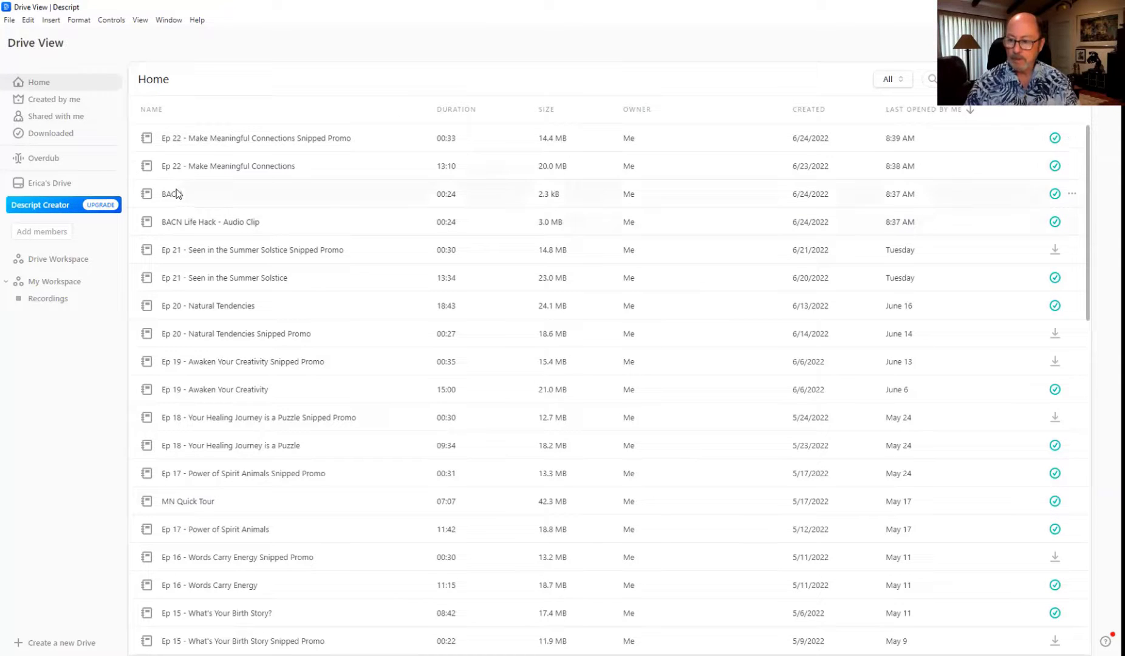
- Open the BACN project and play, then pause, its playground recording
double_click(167, 193)
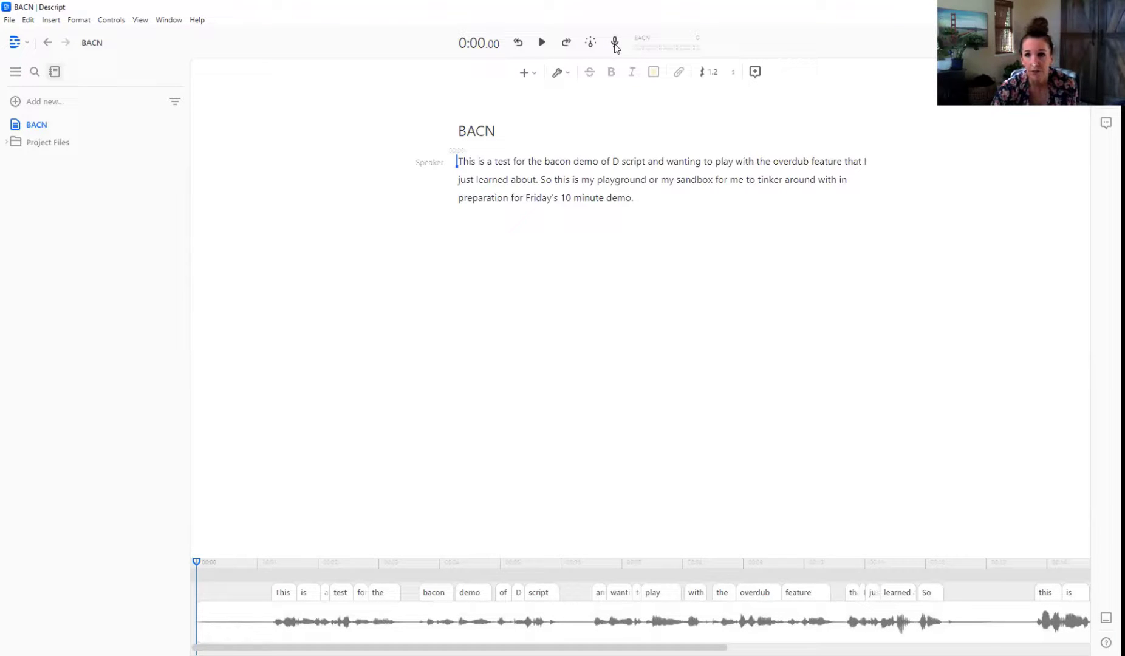
mouse_move(749, 135)
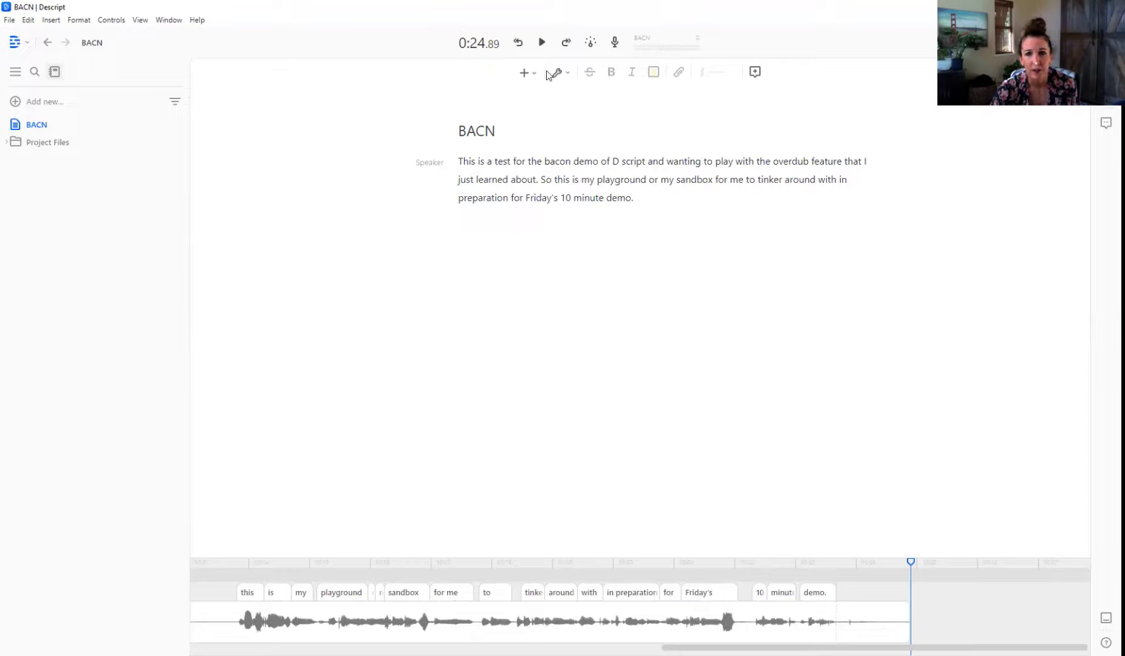
left_click(541, 41)
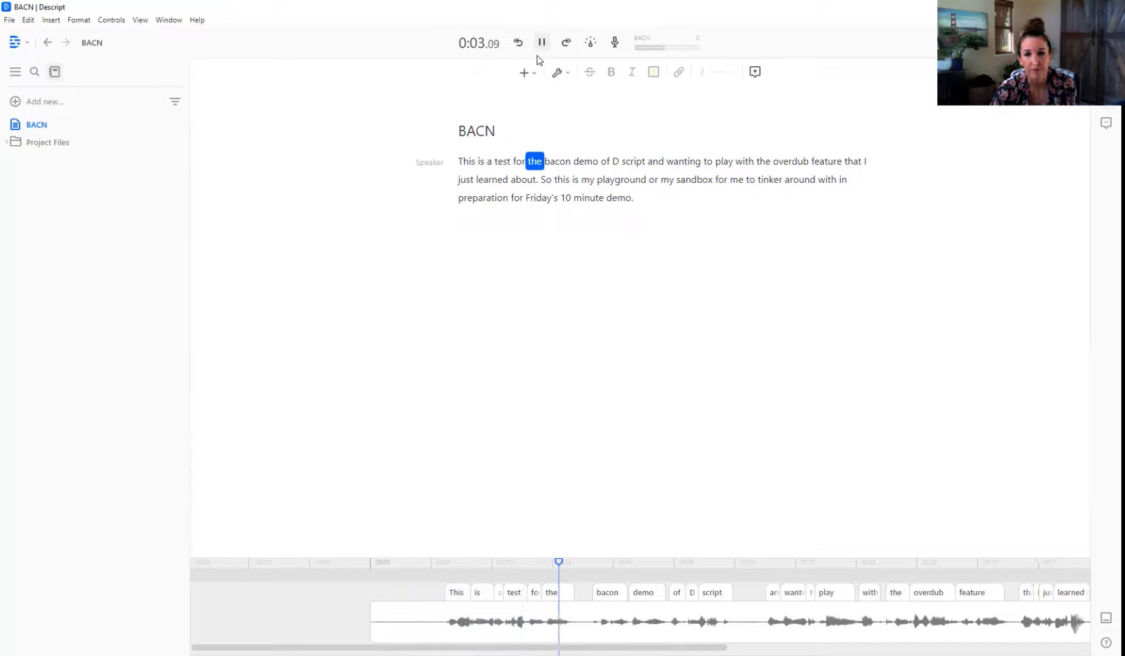
left_click(542, 43)
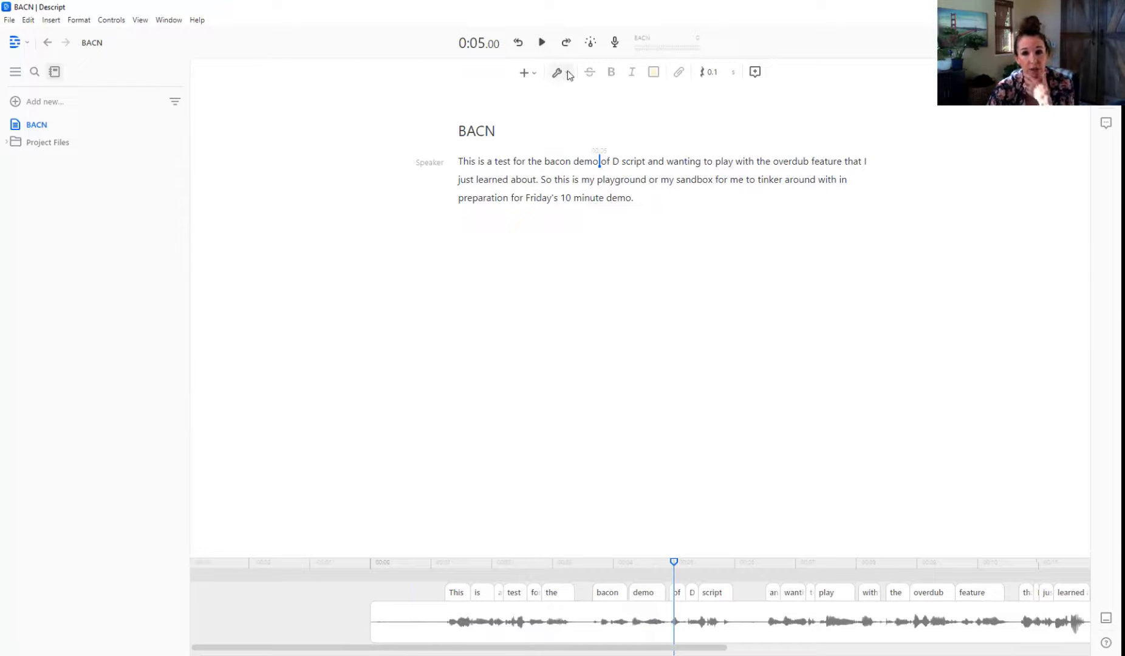
- Run Shorten word gaps on BACN for gaps over 0.25 seconds, finding none
left_click(558, 71)
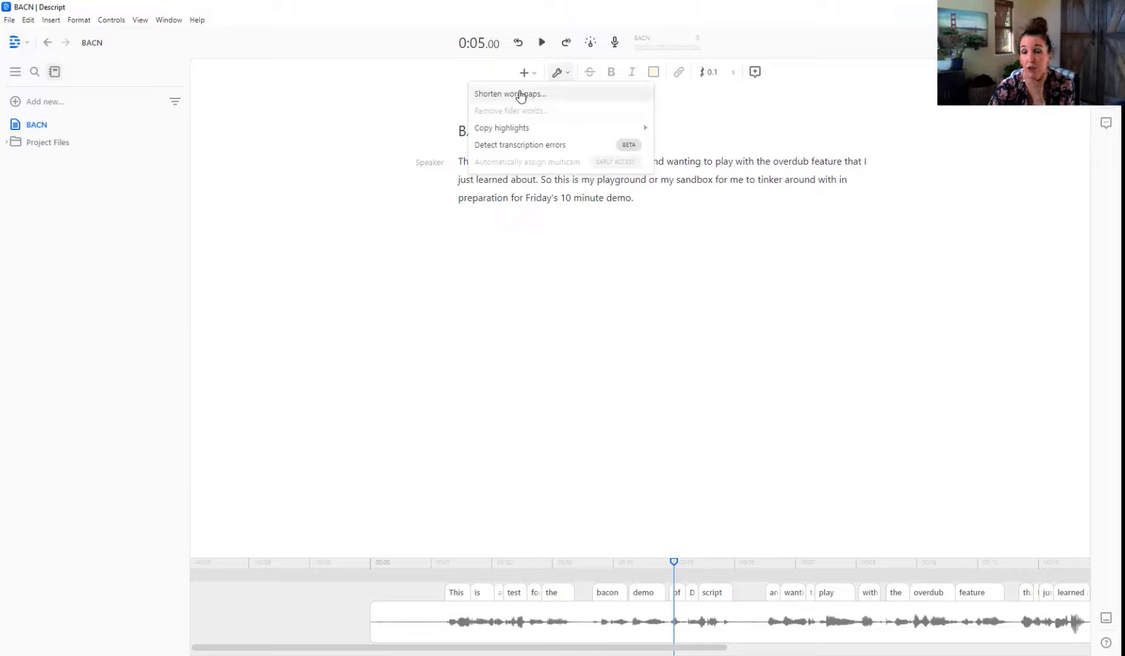
left_click(510, 94)
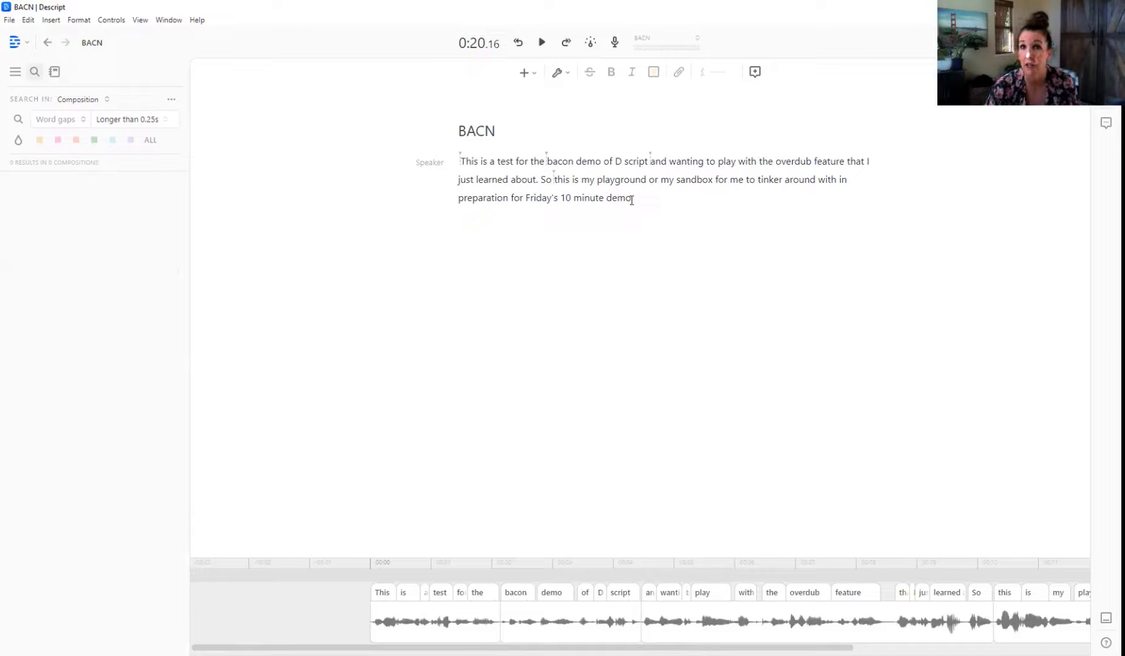
left_click(559, 72)
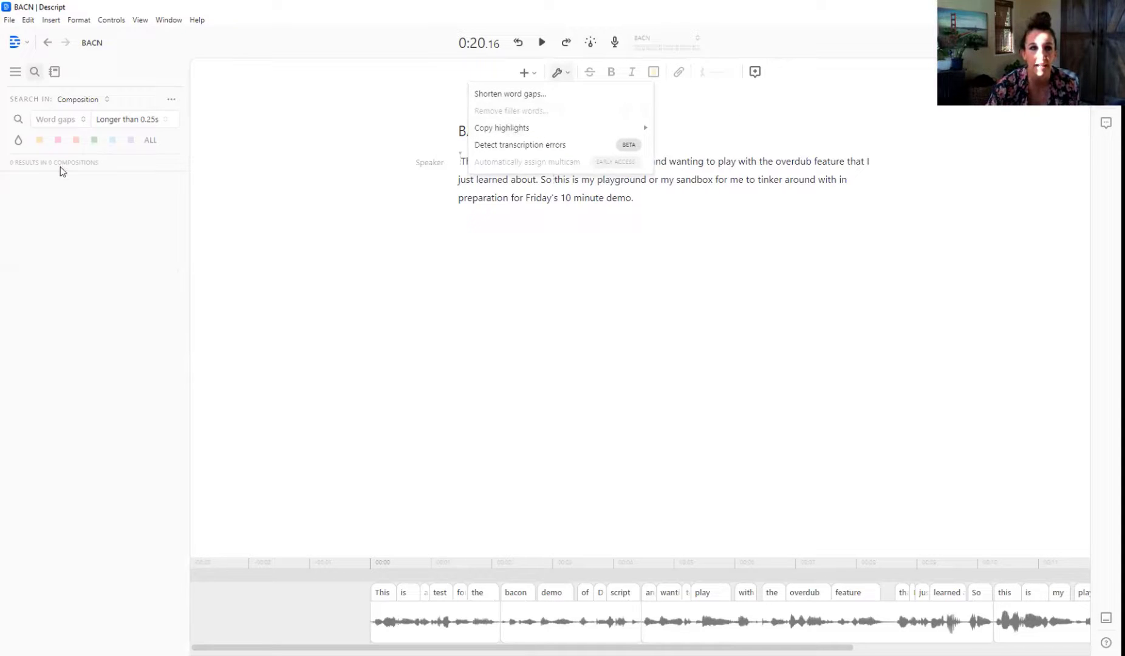
mouse_move(43, 590)
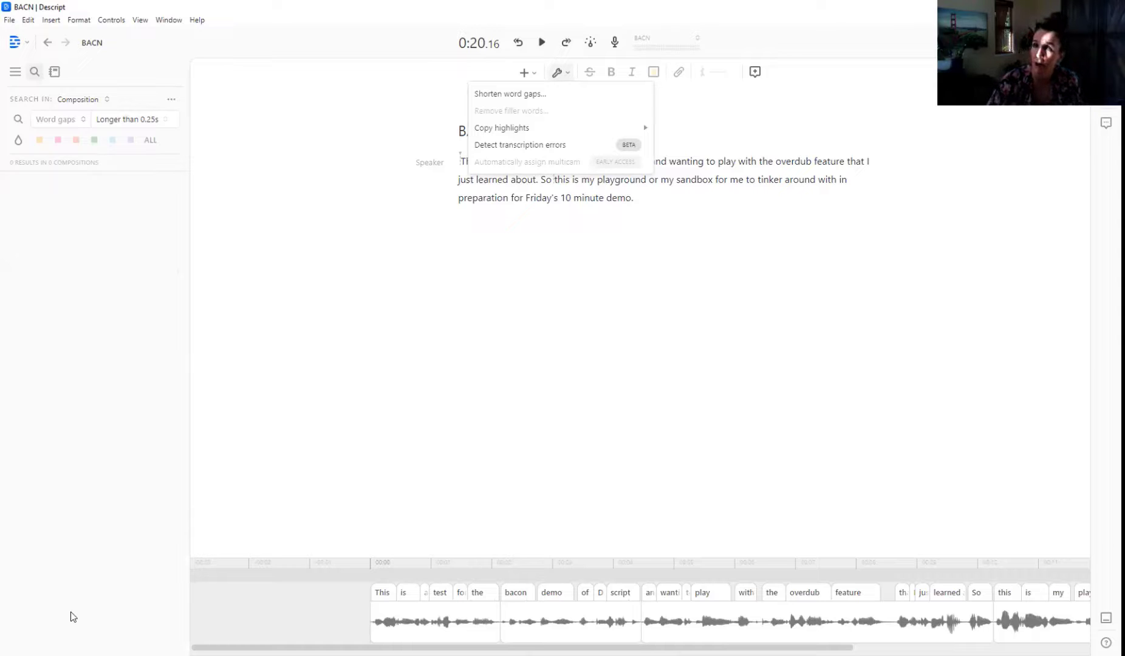
mouse_move(142, 348)
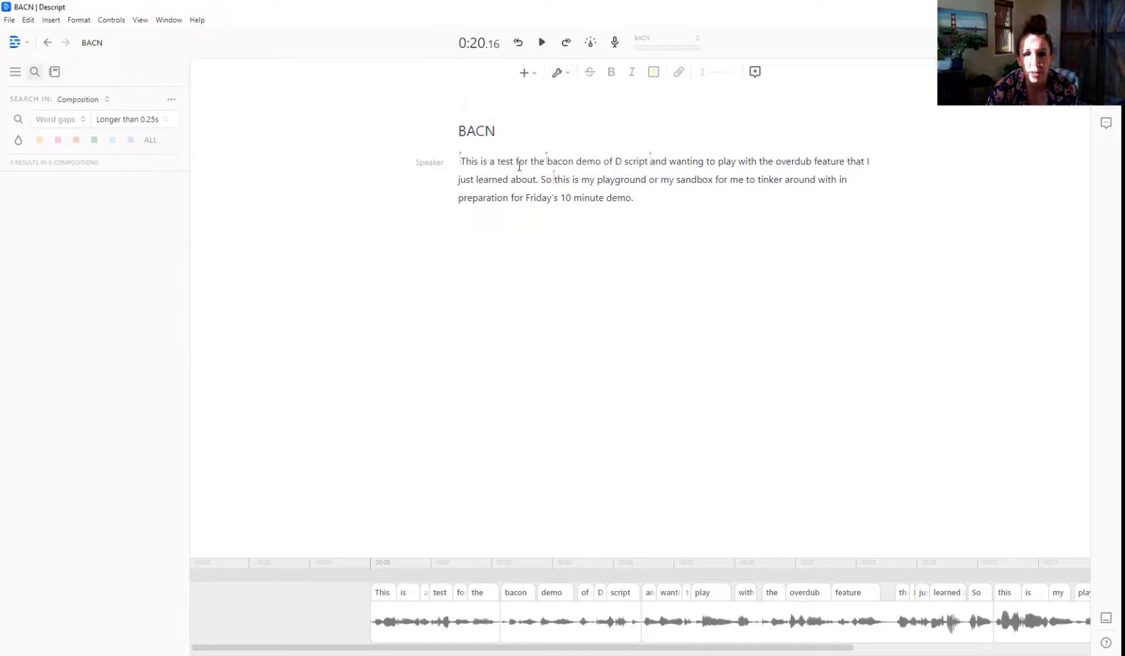
- Correct the transcribed words 'D script' to 'Descript'
left_click(622, 161)
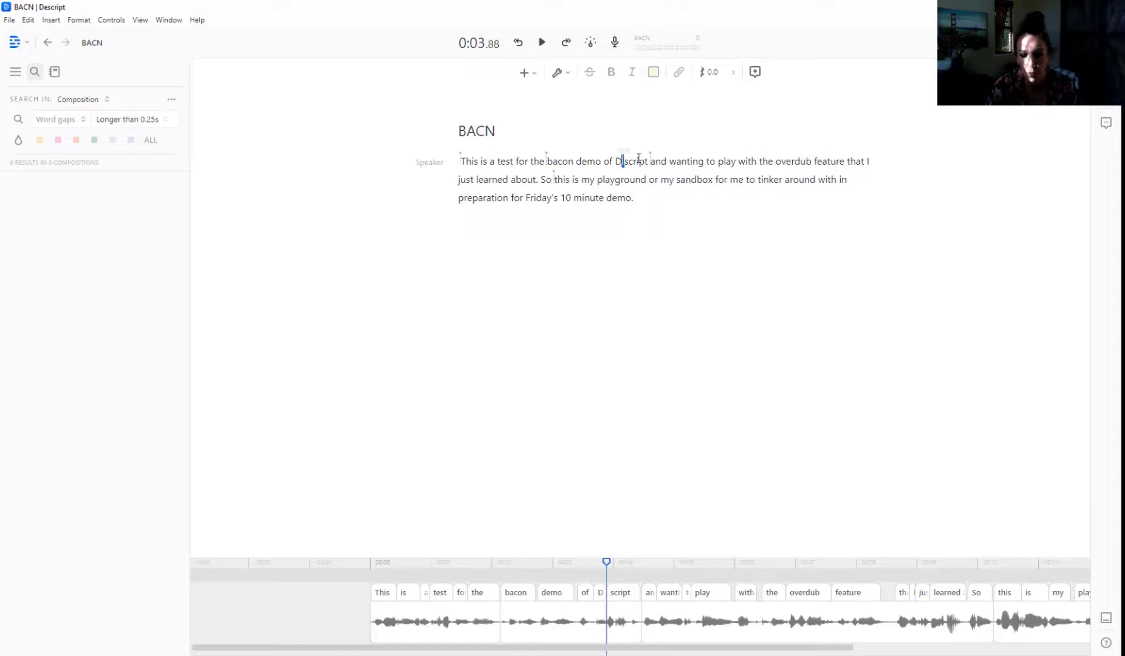
double_click(629, 161)
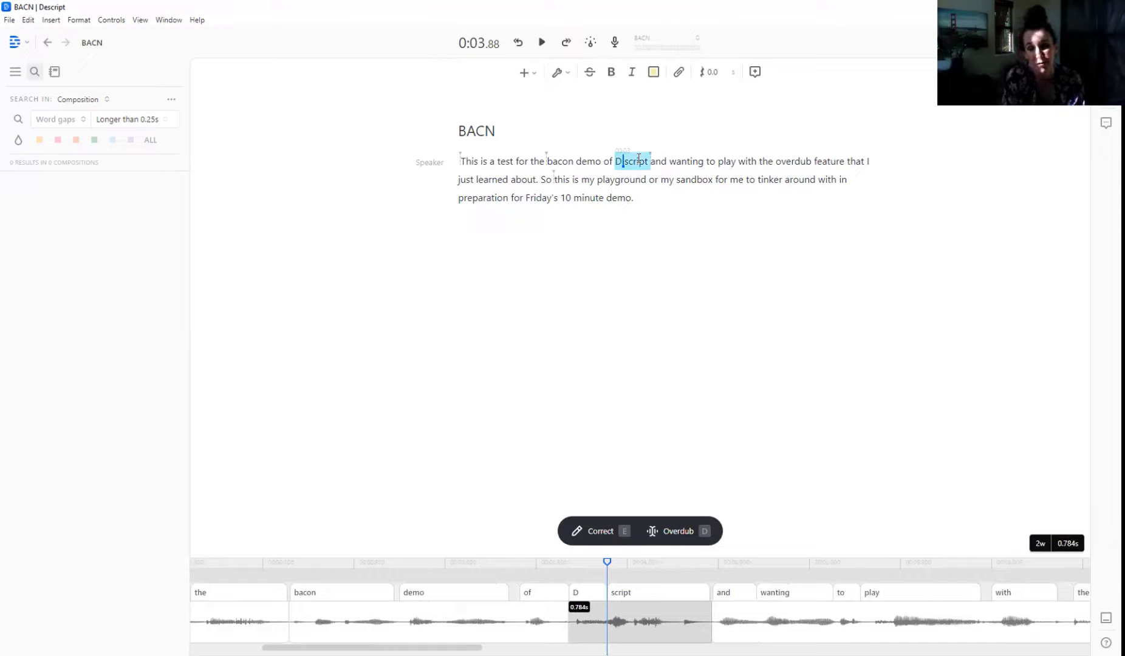
left_click(601, 531)
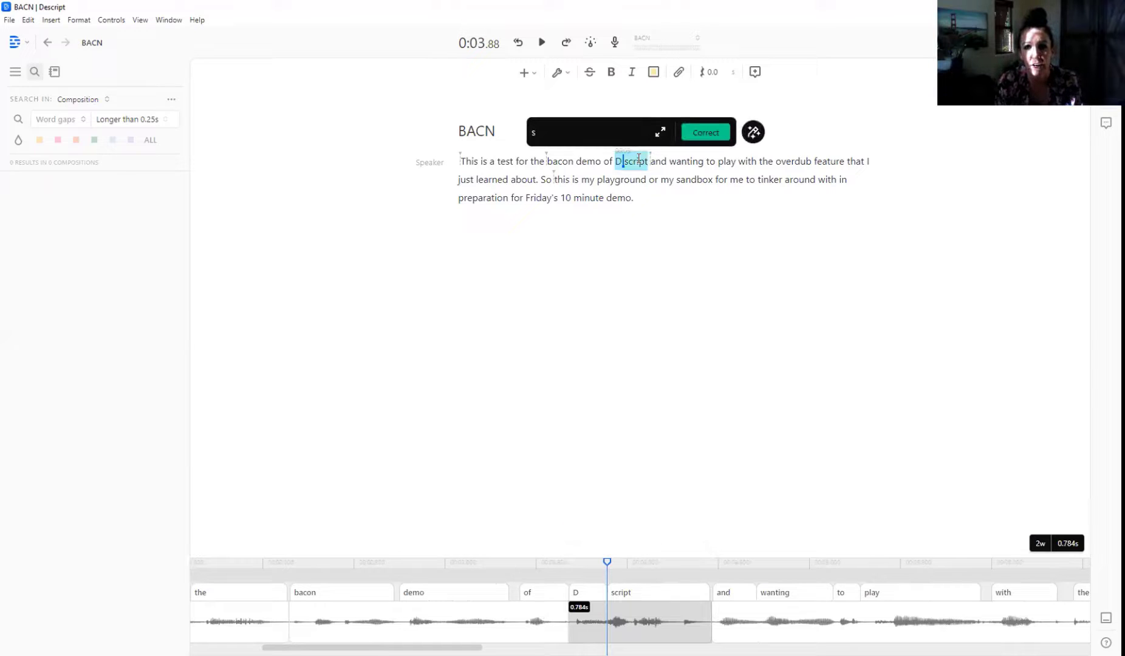
type("Descript")
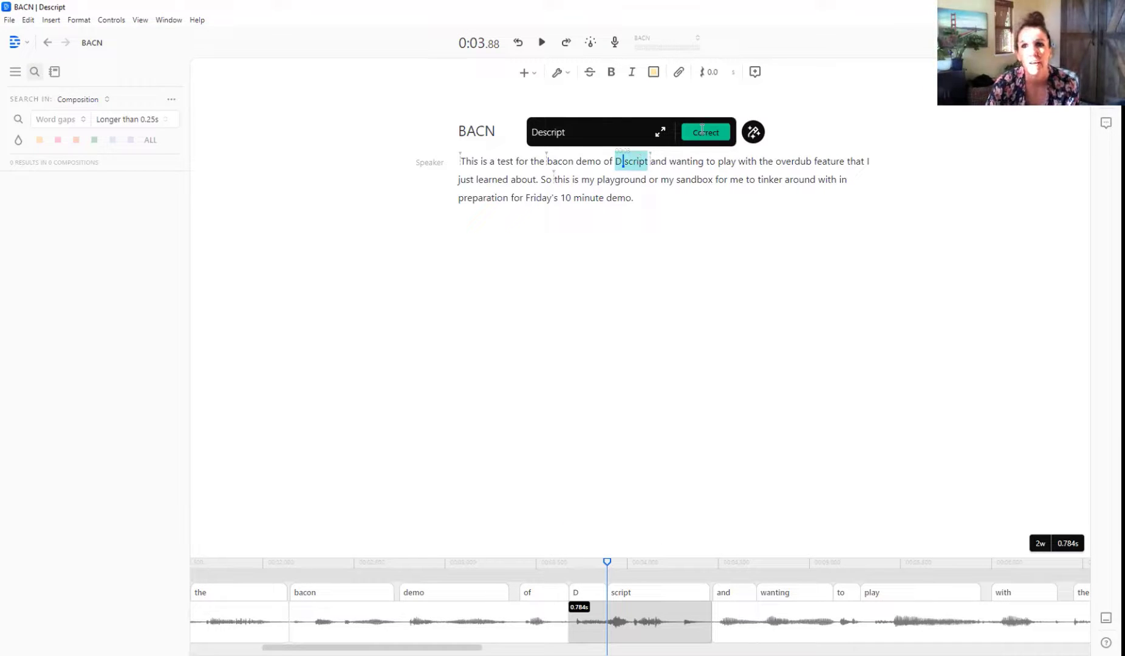
left_click(704, 131)
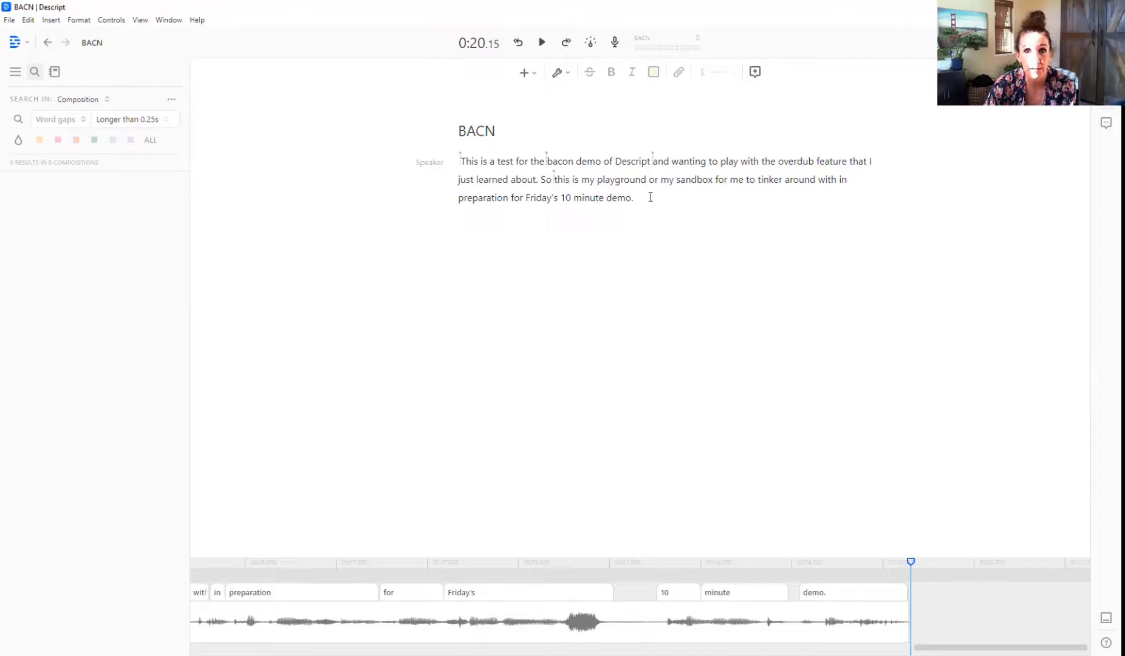
- Record a new sentence at the end of the transcript, starting 'Now real time, like, oh shoot.'
left_click(635, 198)
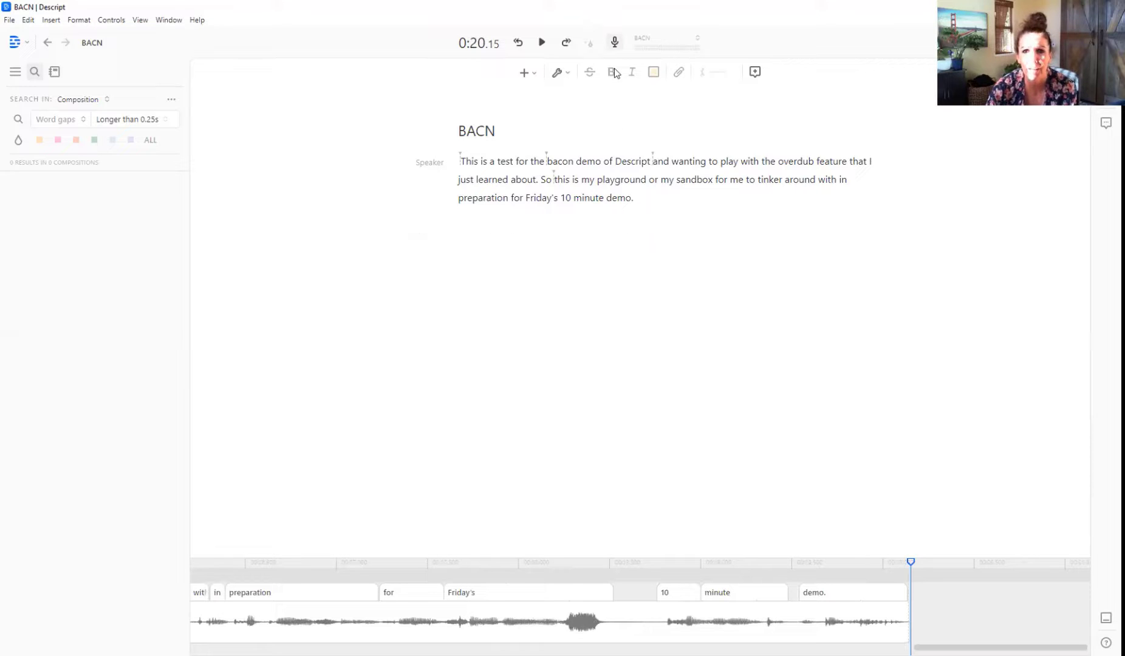
left_click(614, 43)
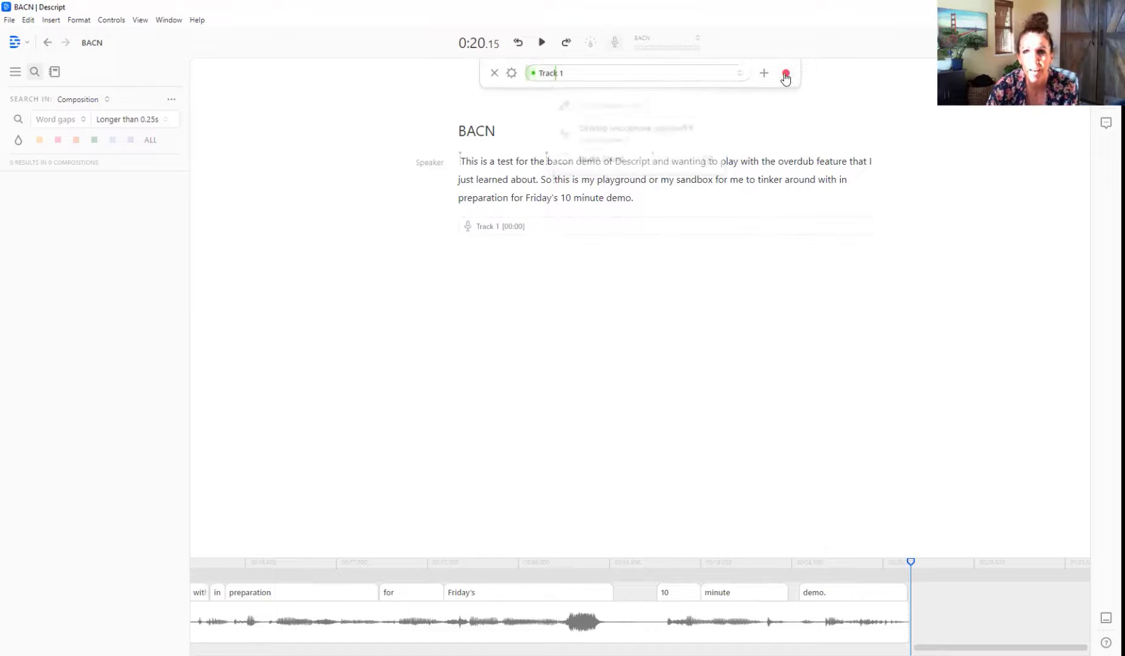
left_click(785, 74)
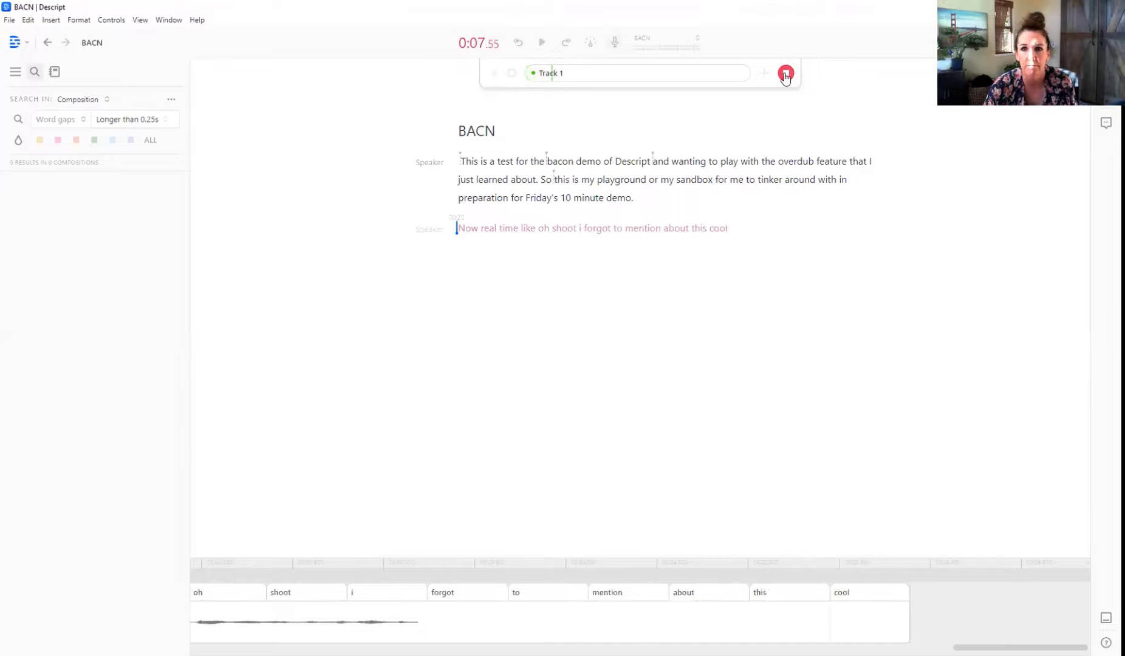
left_click(784, 72)
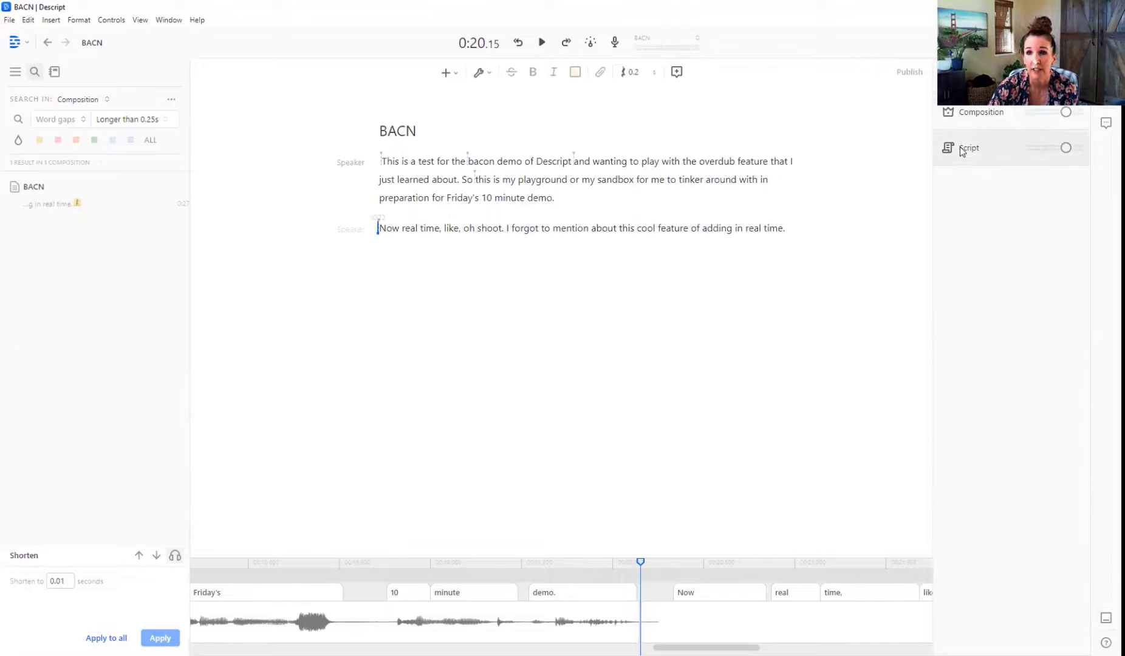
- Show the Script track settings (volume +0.0 dB, pan 0) and click into the second line
left_click(970, 147)
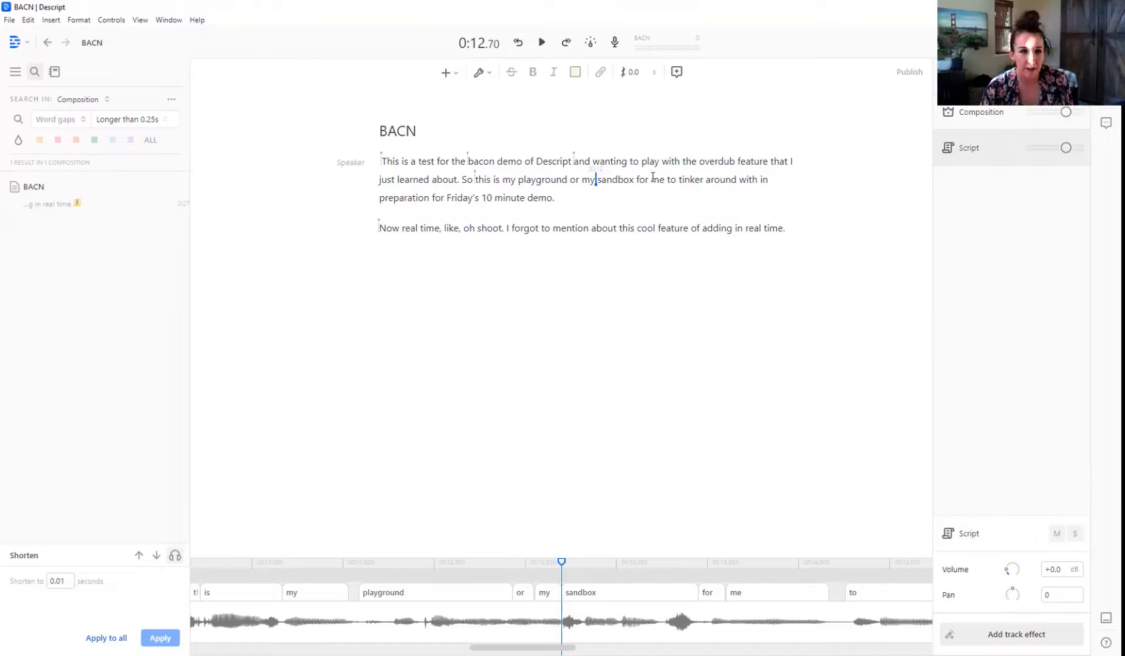
left_click(47, 42)
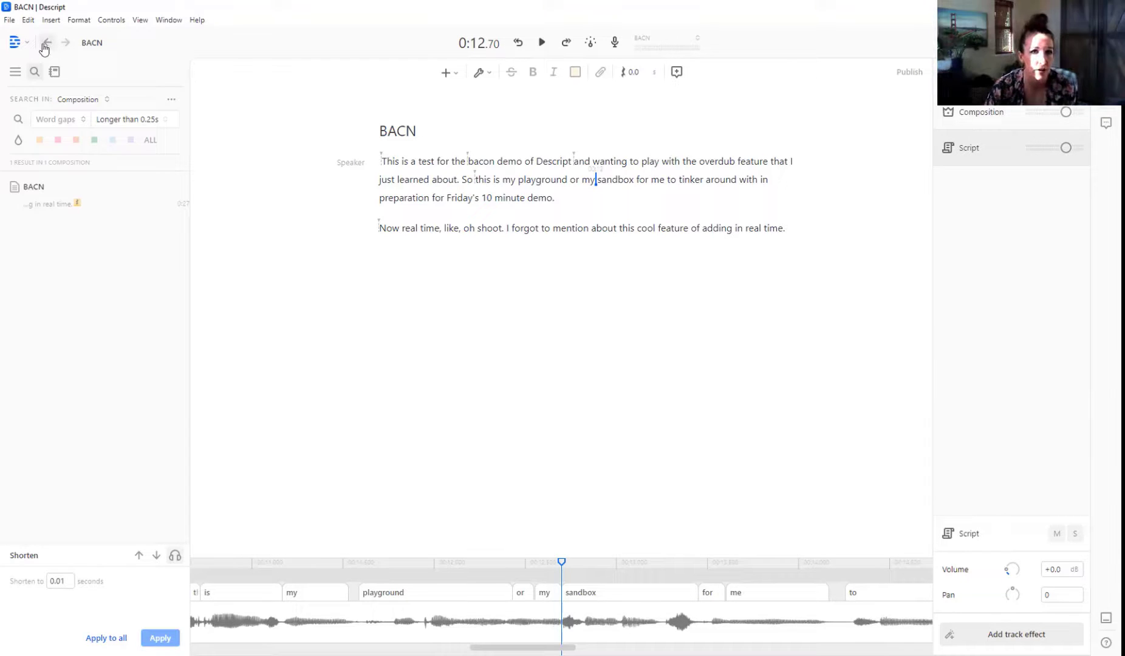
- Return to Drive View and open the MN Quick Tour project
left_click(46, 43)
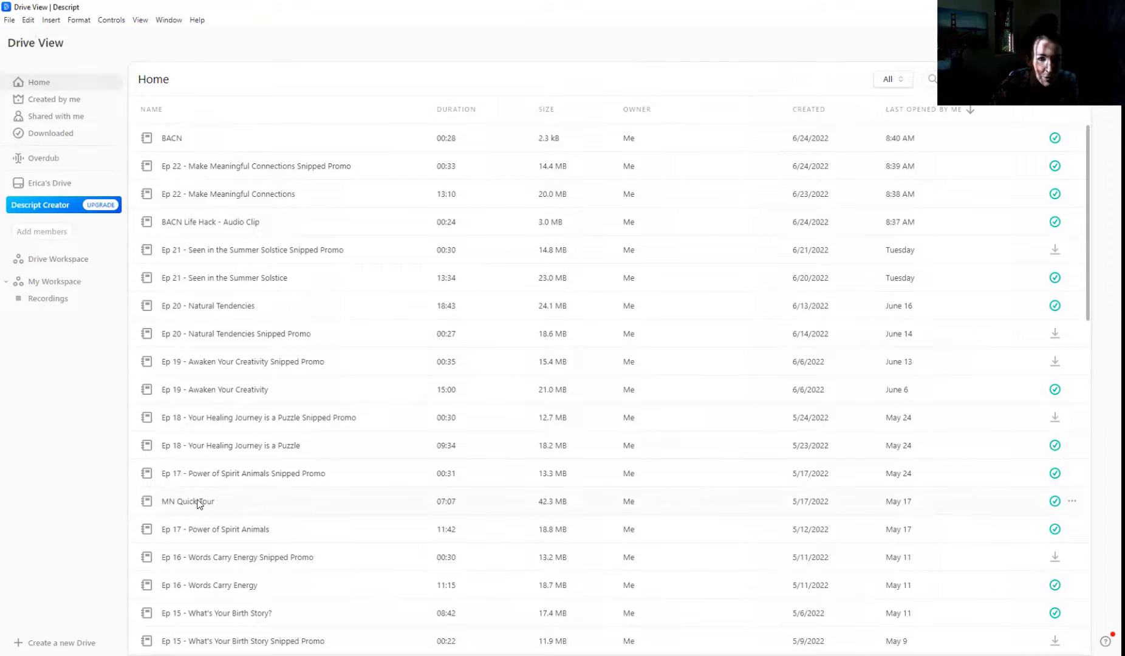
double_click(187, 501)
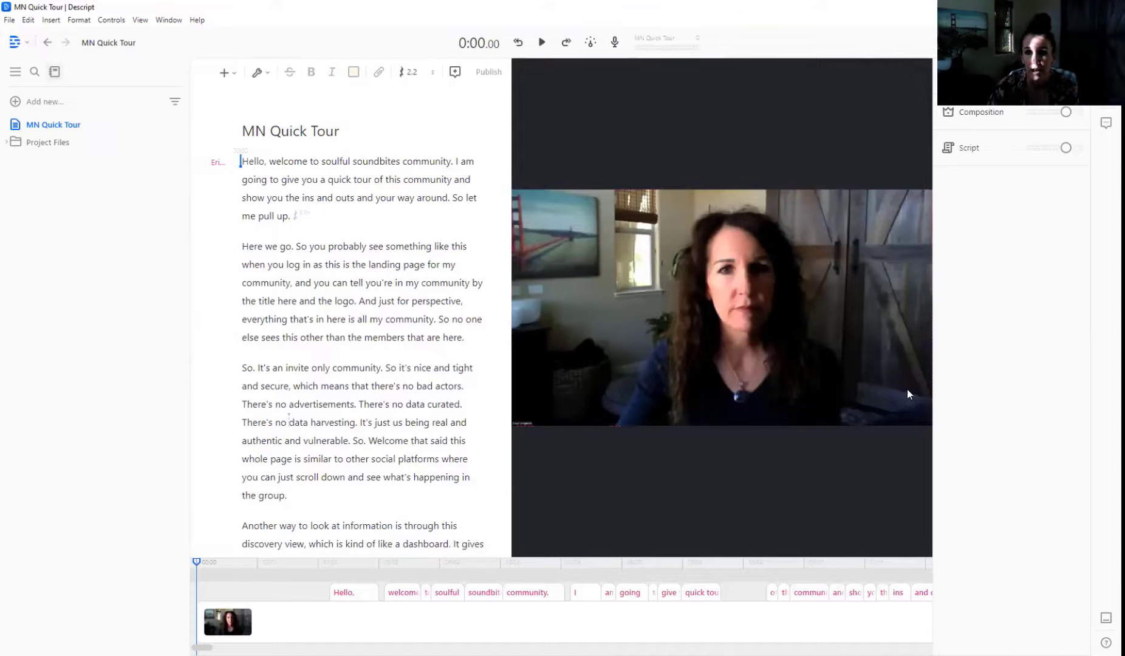
left_click(567, 375)
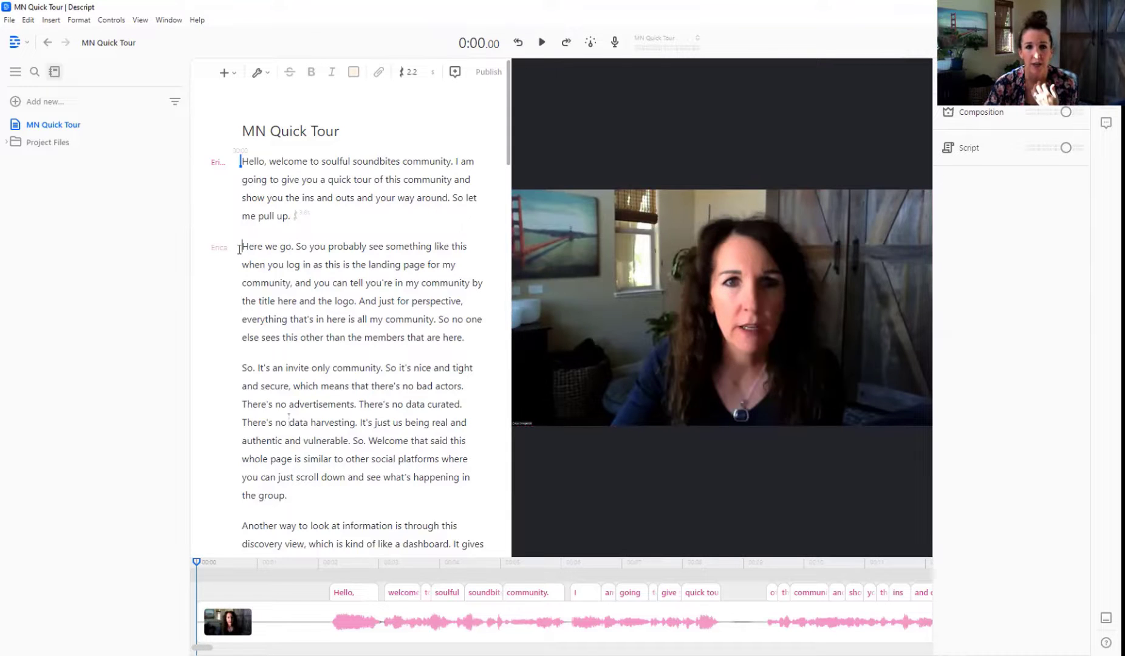
- Open the context menu at the start of the 'Here we go' paragraph
right_click(245, 247)
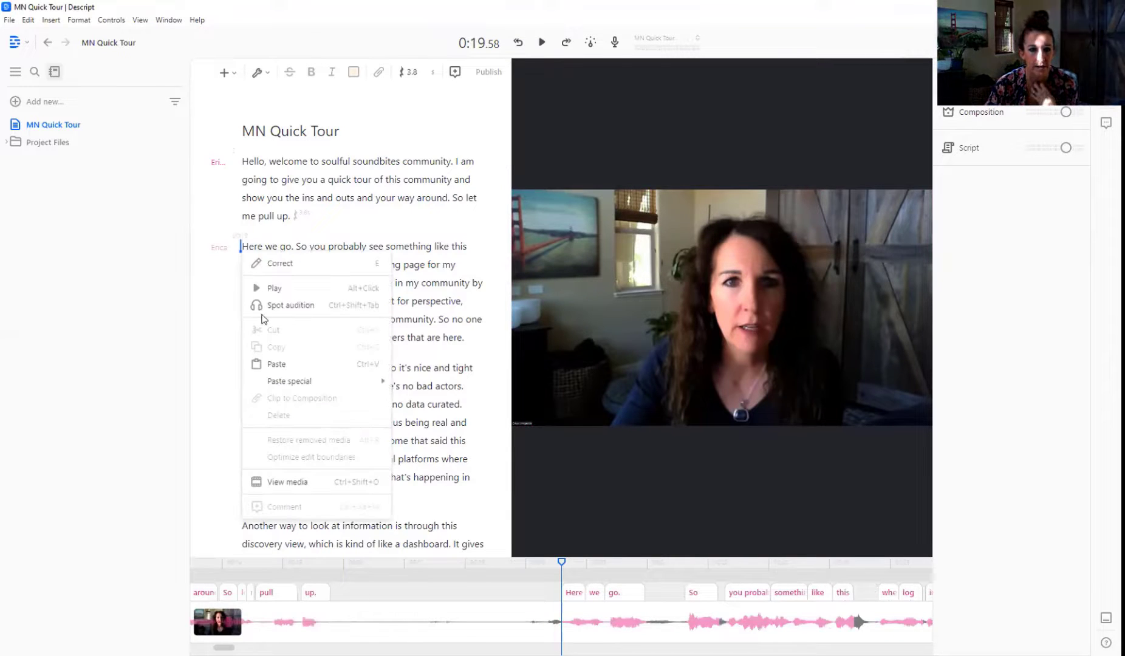
mouse_move(276, 305)
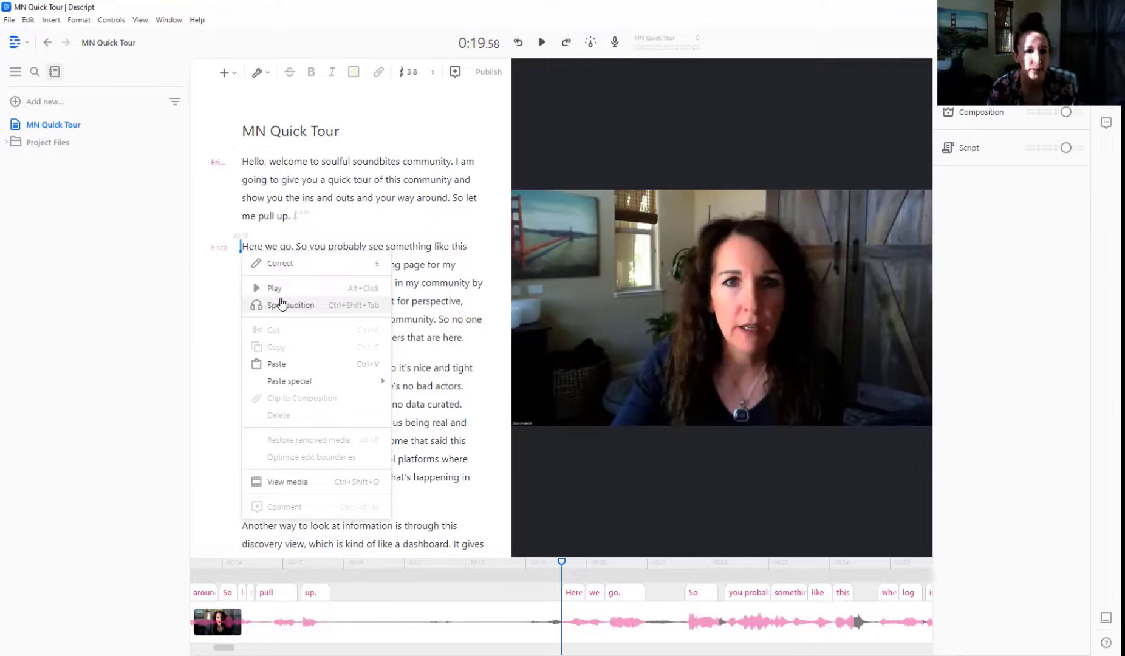
mouse_move(300, 219)
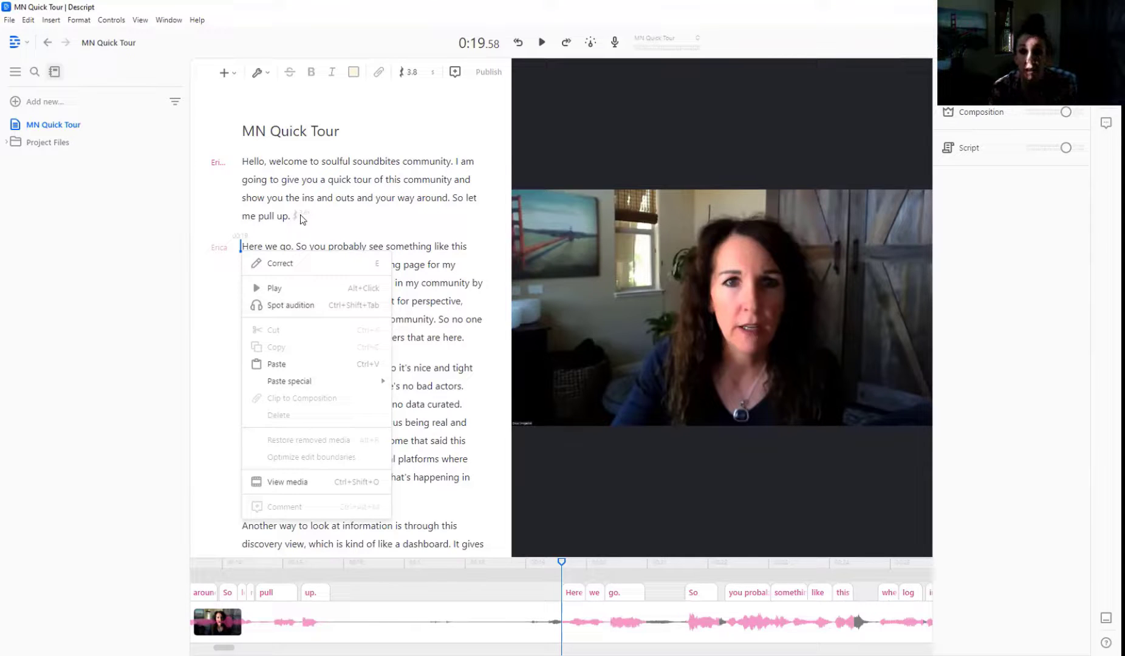